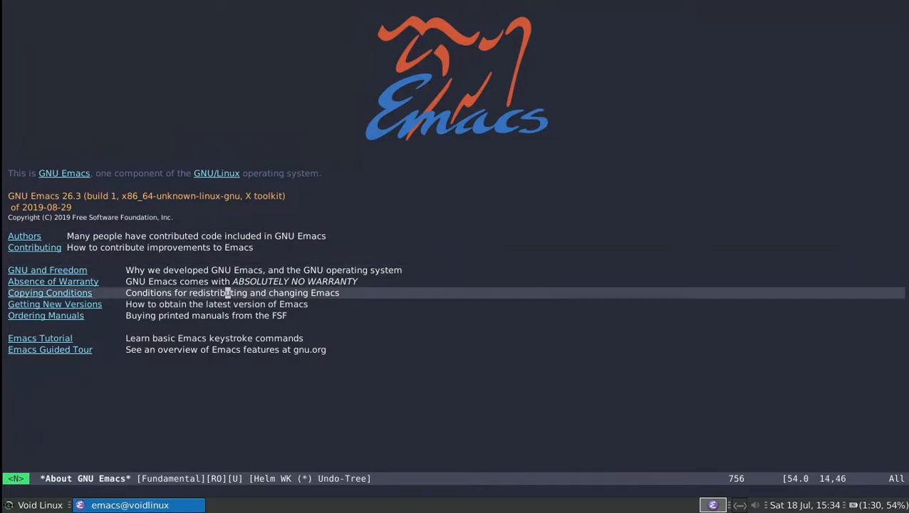
Follow the Emacs Tutorial link from the About GNU Emacs screen to open the built-in tutorial
{"action": "key", "text": "ctrl+s"}
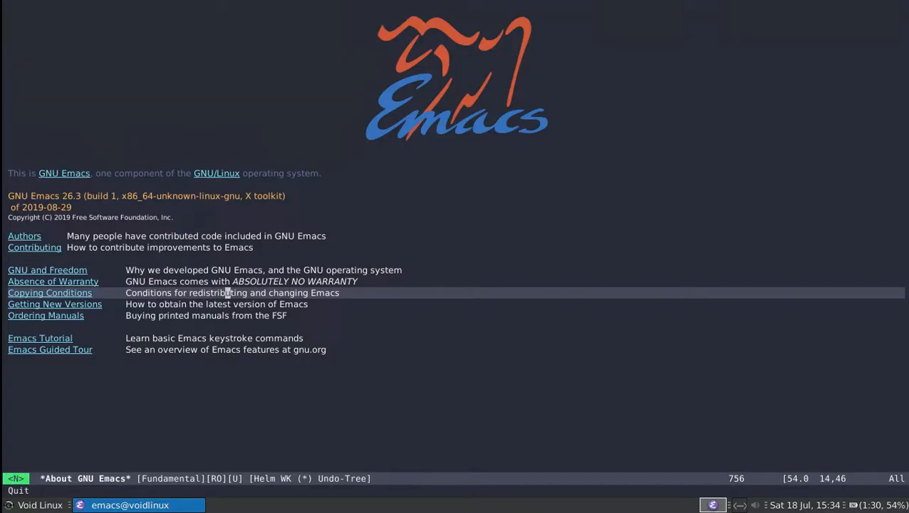
{"action": "type", "text": "aaaa"}
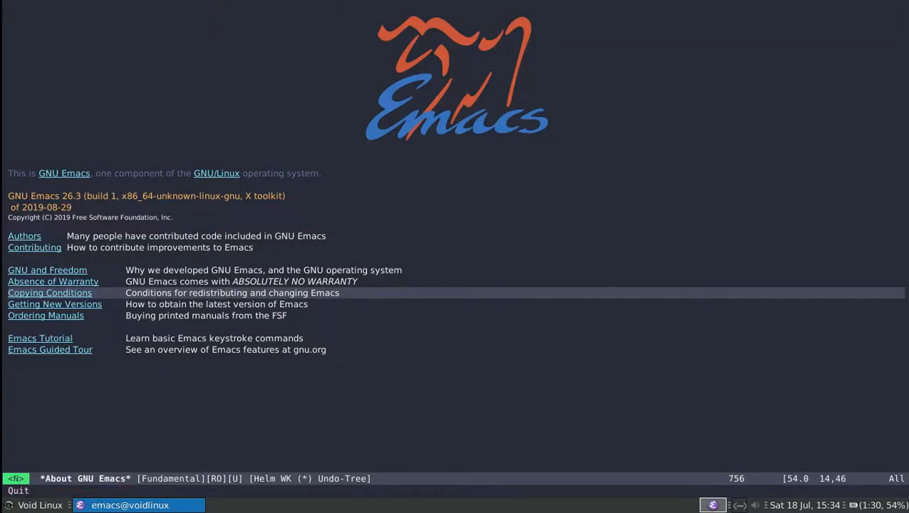
{"action": "left_click", "coordinate": [228, 174]}
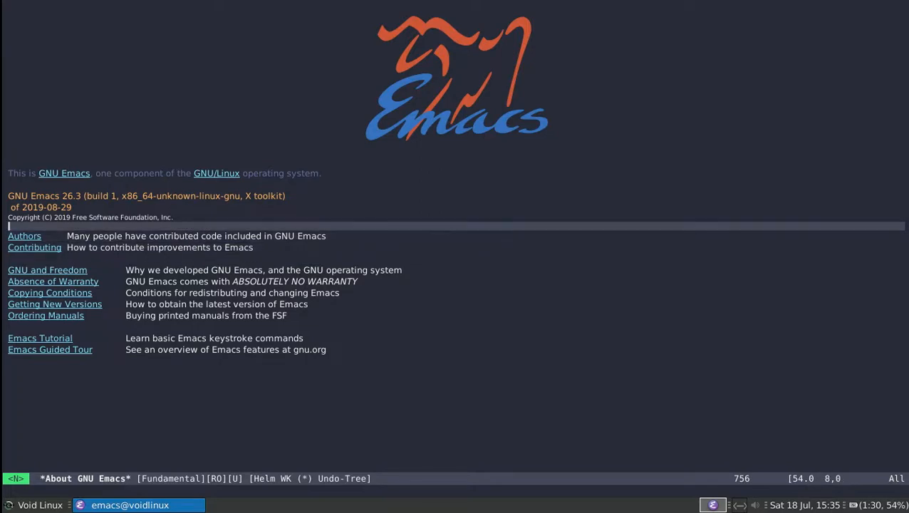
{"action": "left_click", "coordinate": [224, 174]}
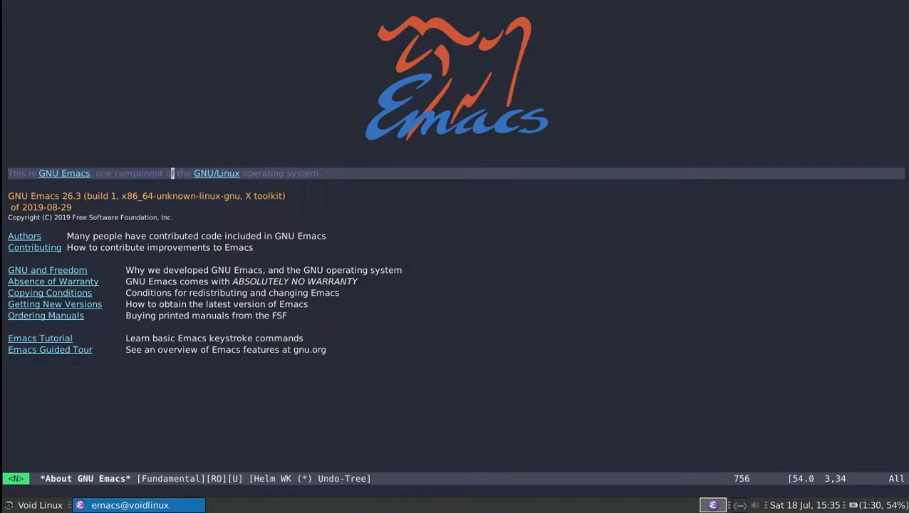
{"action": "left_click", "coordinate": [39, 338]}
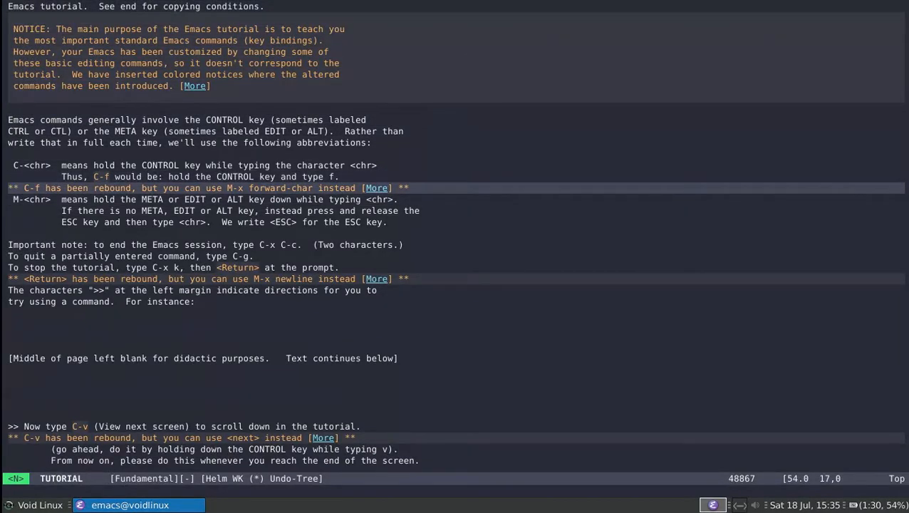
Quit the TUTORIAL buffer to return to the About GNU Emacs buffer
{"action": "key", "text": "Down"}
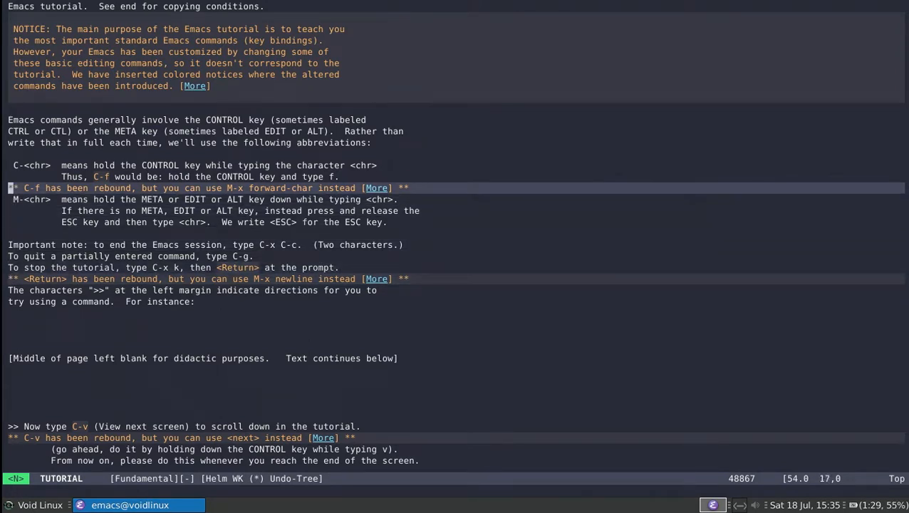
{"action": "key", "text": "Down"}
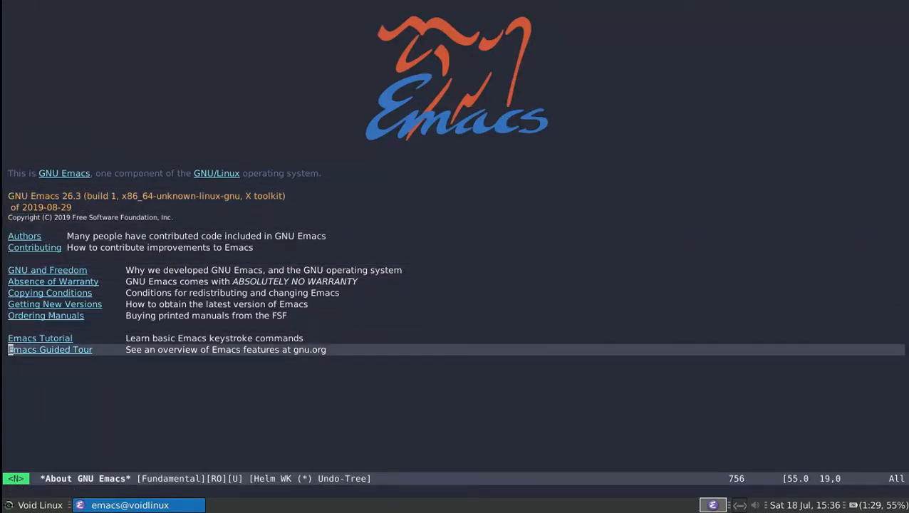
Browse the Emacs Guided Tour web page in eww, scrolling through its contents
{"action": "left_click", "coordinate": [50, 349]}
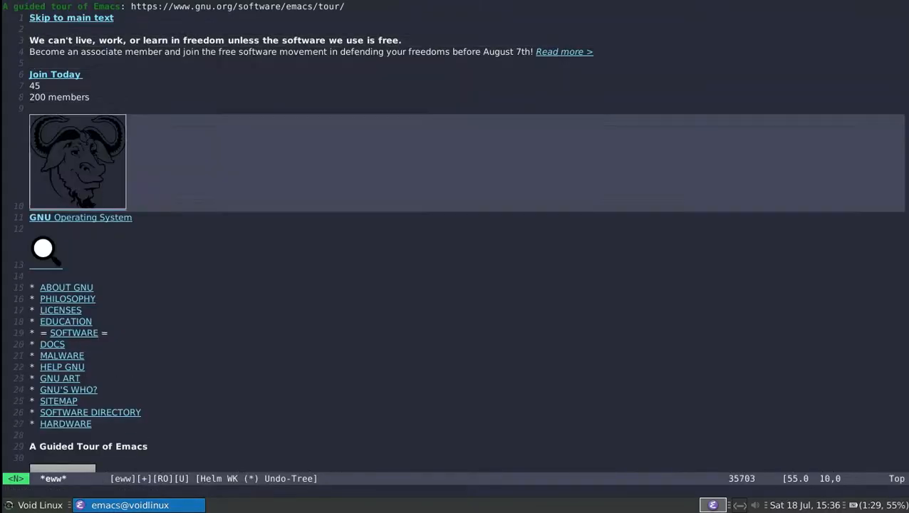
{"action": "scroll", "scroll_direction": "down", "scroll_amount": 3}
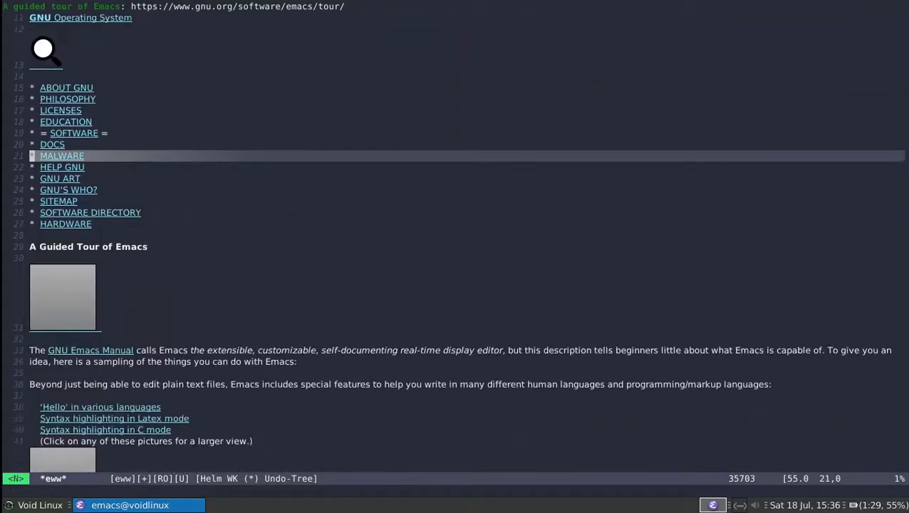
{"action": "scroll", "scroll_direction": "down", "scroll_amount": 3}
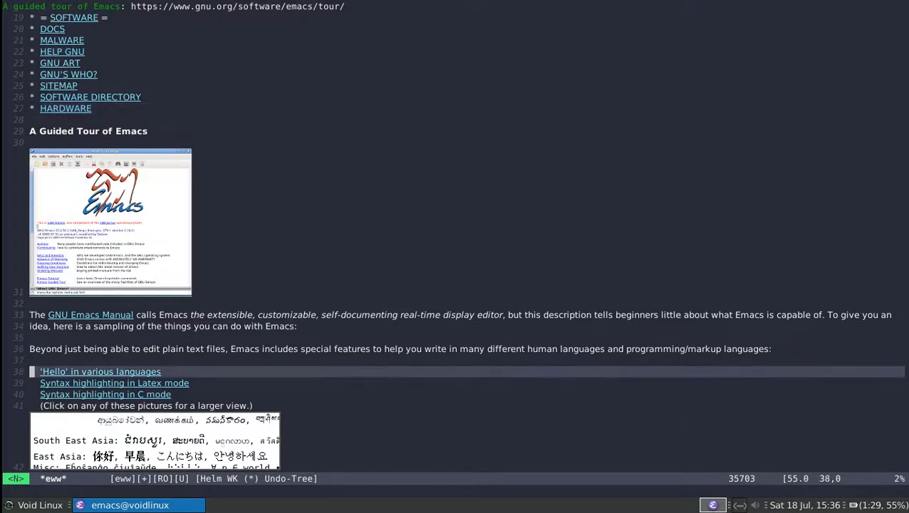
{"action": "scroll", "scroll_direction": "down", "scroll_amount": 3}
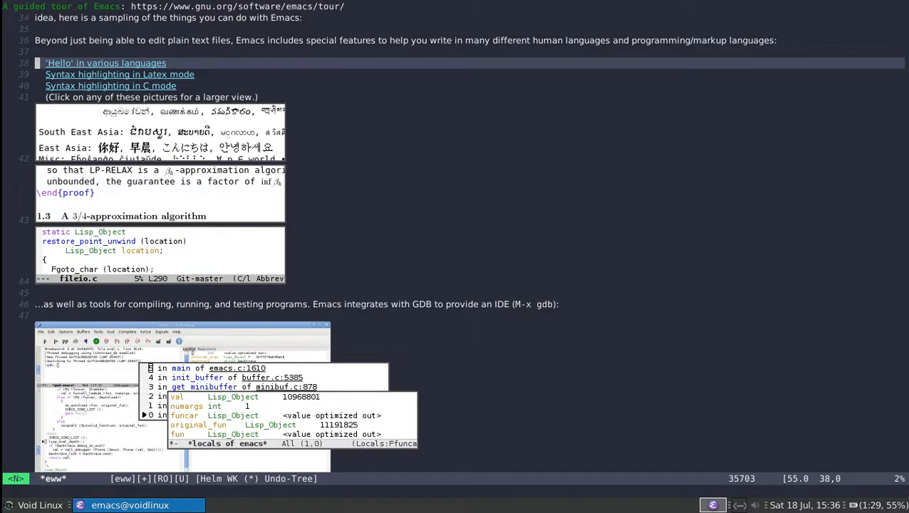
{"action": "scroll", "scroll_direction": "down", "scroll_amount": 3}
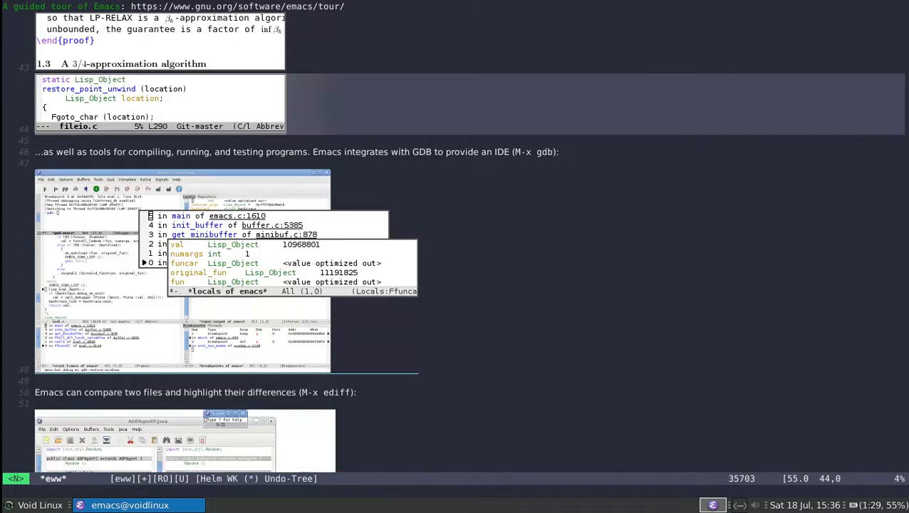
{"action": "scroll", "scroll_direction": "down", "scroll_amount": 3}
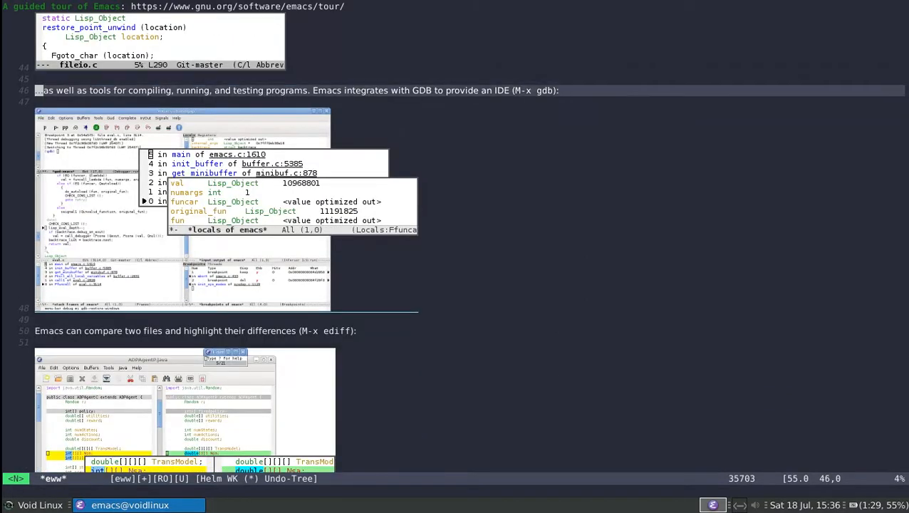
{"action": "scroll", "scroll_direction": "down", "scroll_amount": 3}
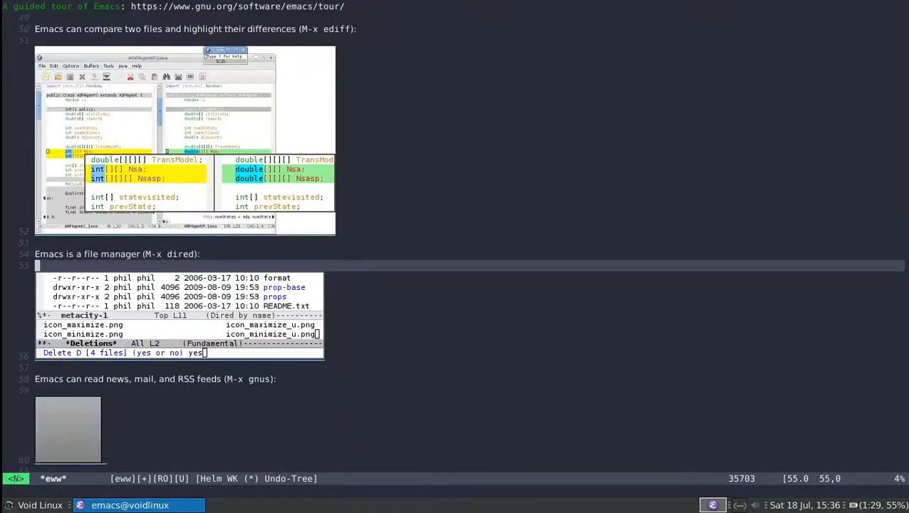
{"action": "scroll", "scroll_direction": "down", "scroll_amount": 3}
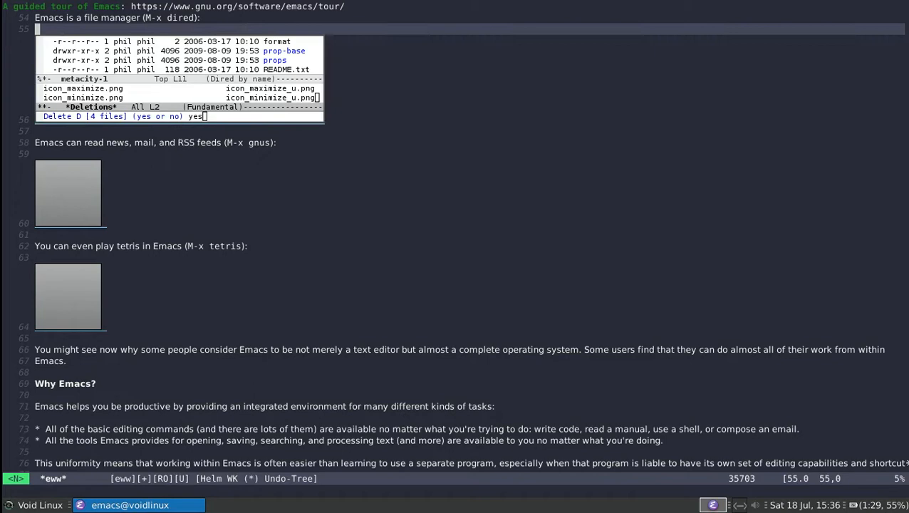
{"action": "scroll", "scroll_direction": "up", "scroll_amount": 3}
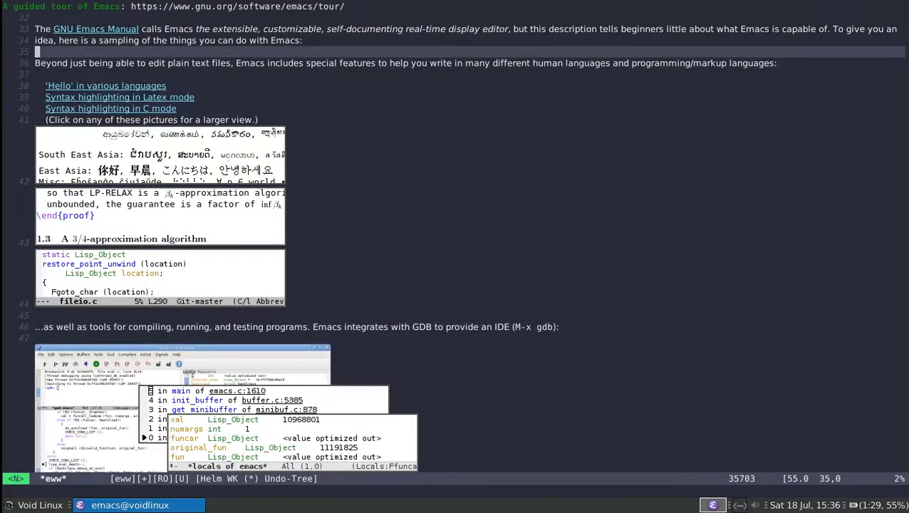
{"action": "scroll", "scroll_direction": "up", "scroll_amount": 3}
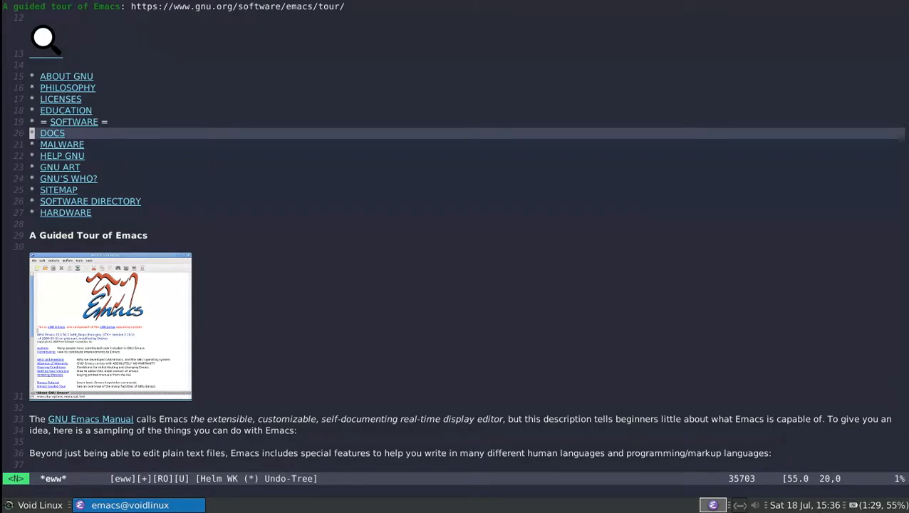
{"action": "scroll", "scroll_direction": "up", "scroll_amount": 3}
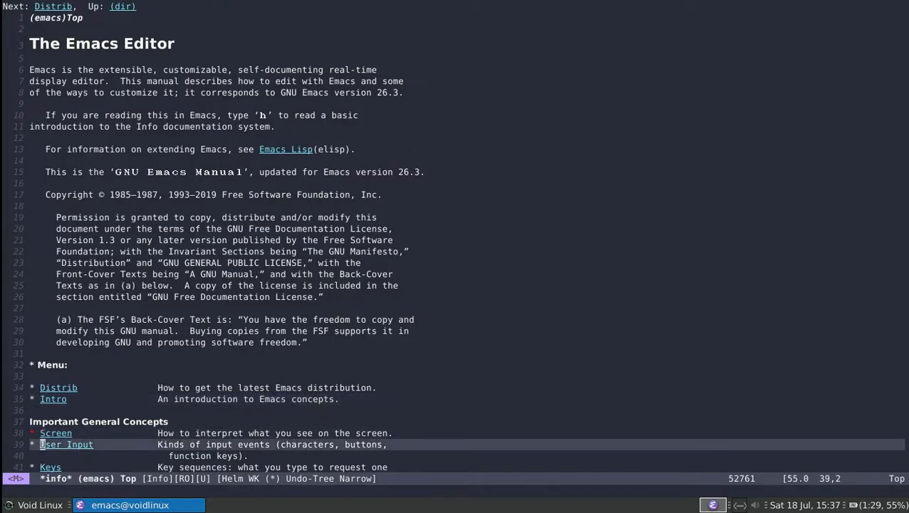
Browse the manual's top menu and run Info-goto-node to list candidate nodes in helm
{"action": "scroll", "scroll_direction": "down", "scroll_amount": 3}
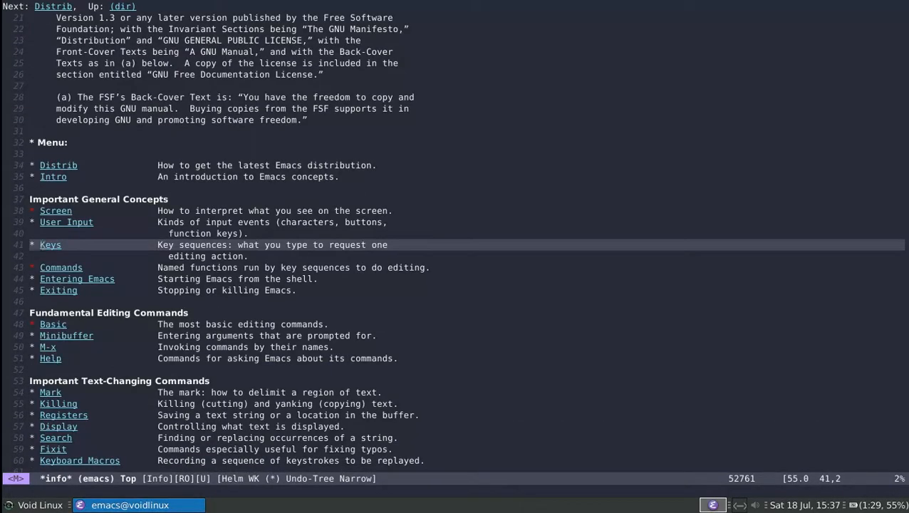
{"action": "left_click", "coordinate": [51, 245]}
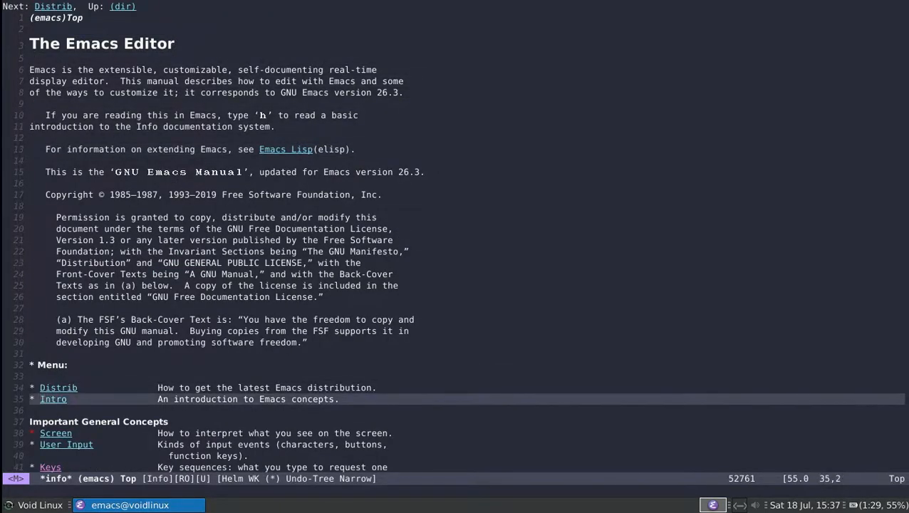
{"action": "key", "text": "up"}
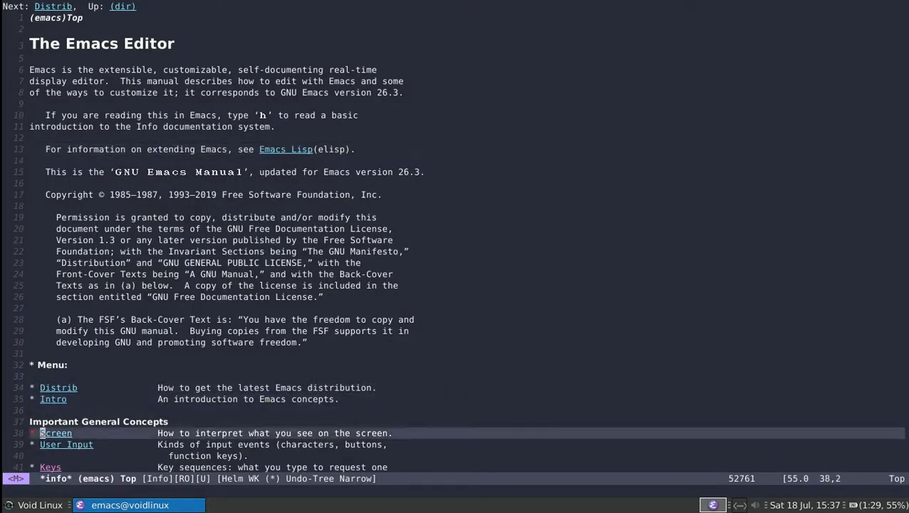
{"action": "scroll", "scroll_direction": "down", "scroll_amount": 3}
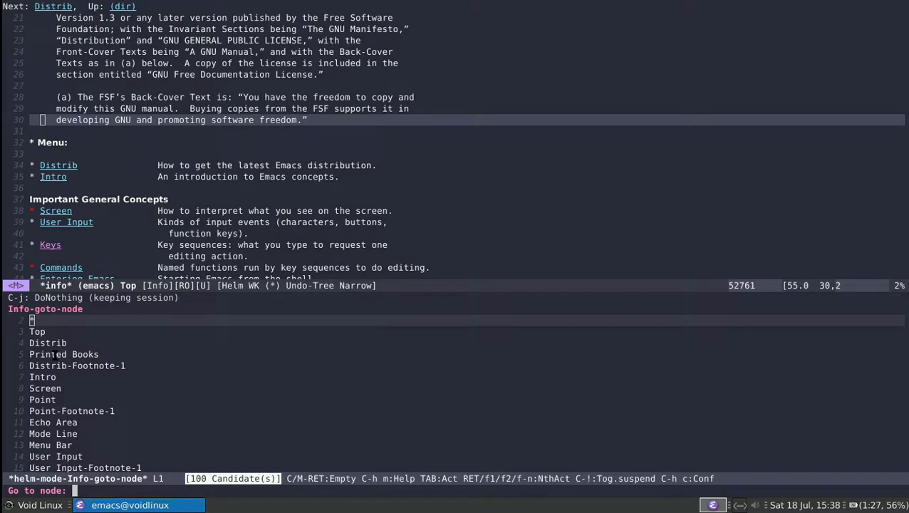
Try 'Buffer' in the node prompt, clear it, then filter by 'frame' and jump to the Frames chapter
{"action": "type", "text": "Buffer"}
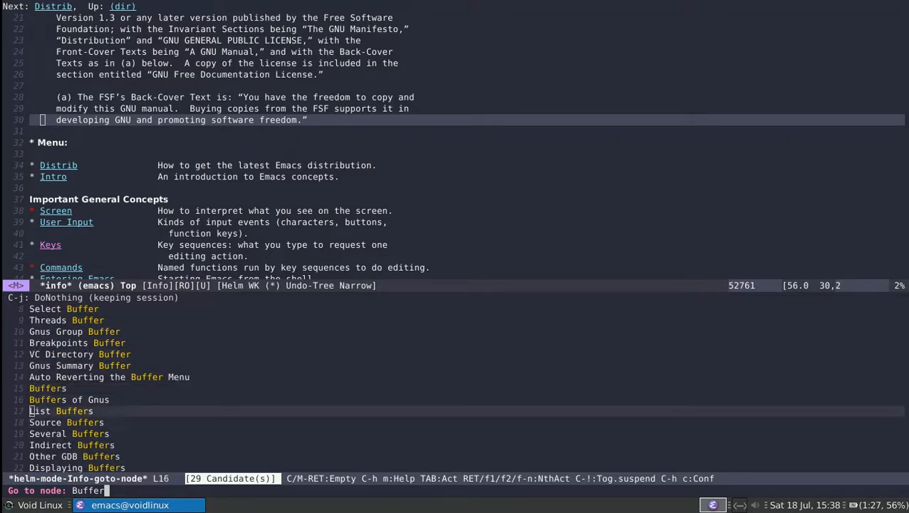
{"action": "key", "text": "Return"}
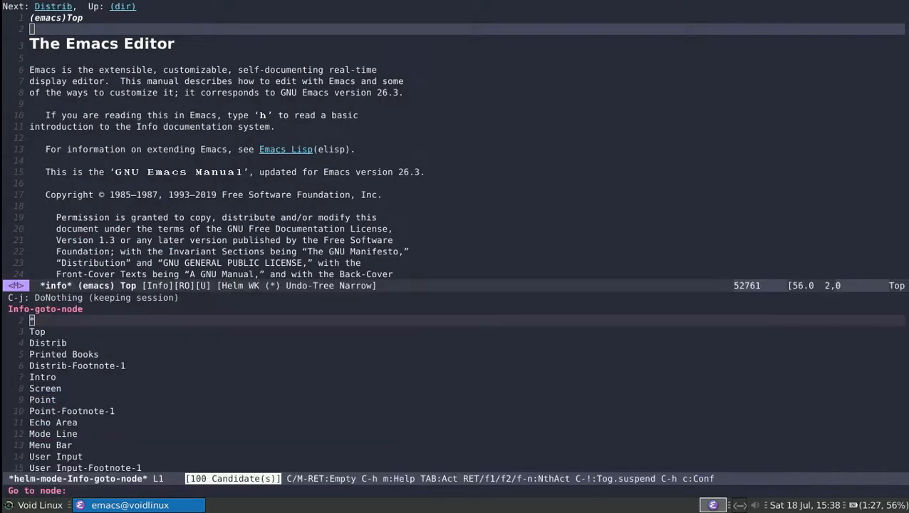
{"action": "type", "text": "frame"}
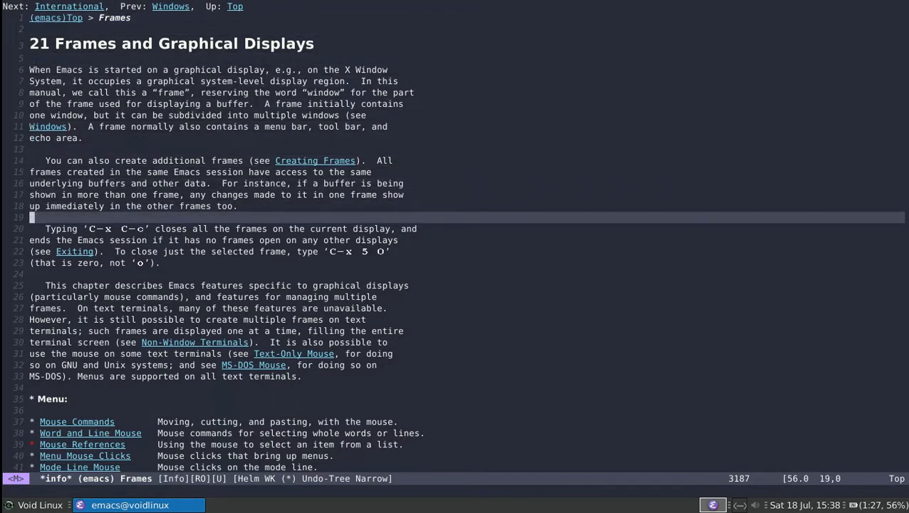
{"action": "scroll", "scroll_direction": "down", "scroll_amount": 3}
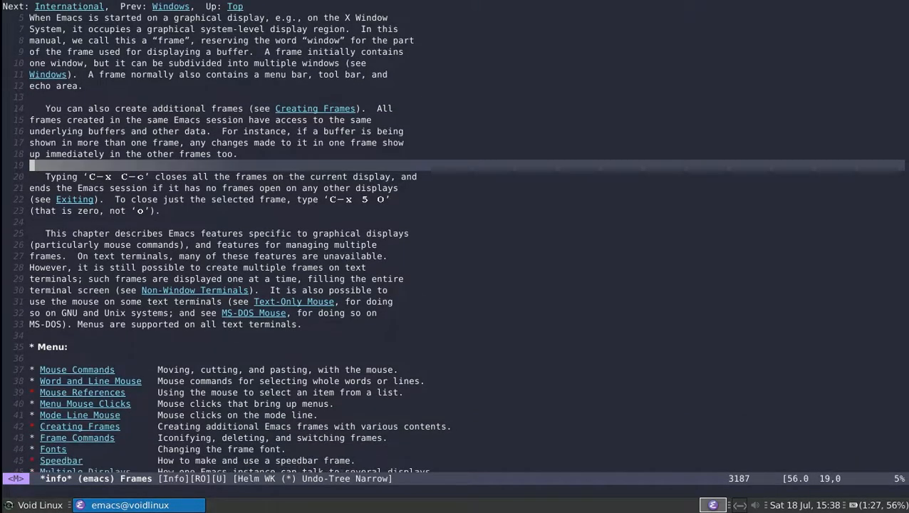
{"action": "scroll", "scroll_direction": "down", "scroll_amount": 3}
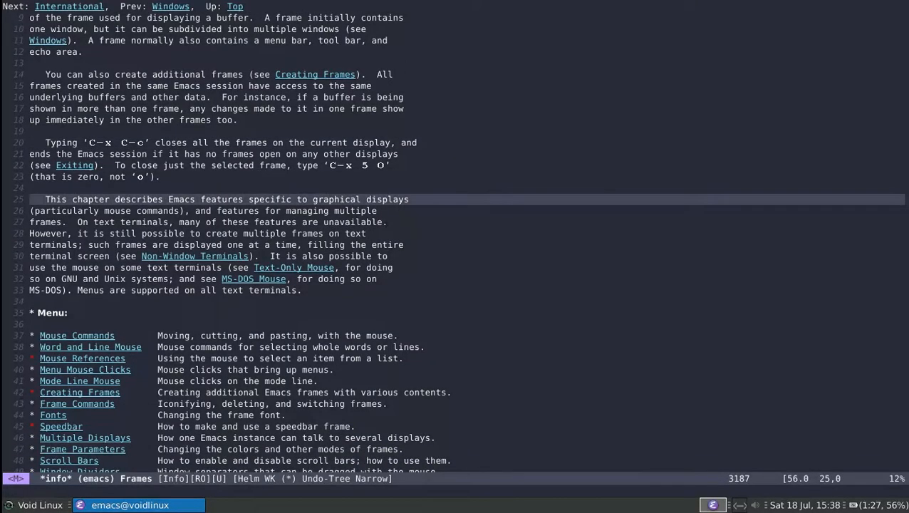
{"action": "scroll", "scroll_direction": "down", "scroll_amount": 3}
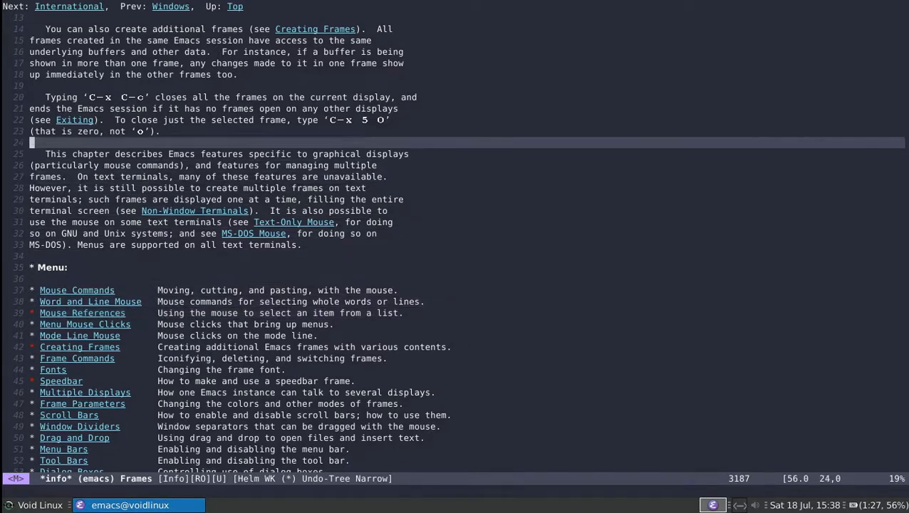
{"action": "scroll", "scroll_direction": "up", "scroll_amount": 3}
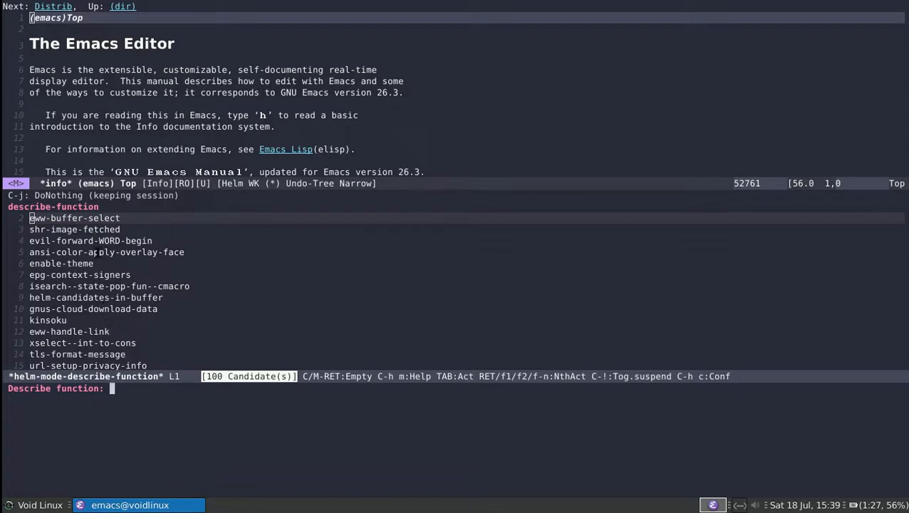
{"action": "mouse_move", "coordinate": [106, 262]}
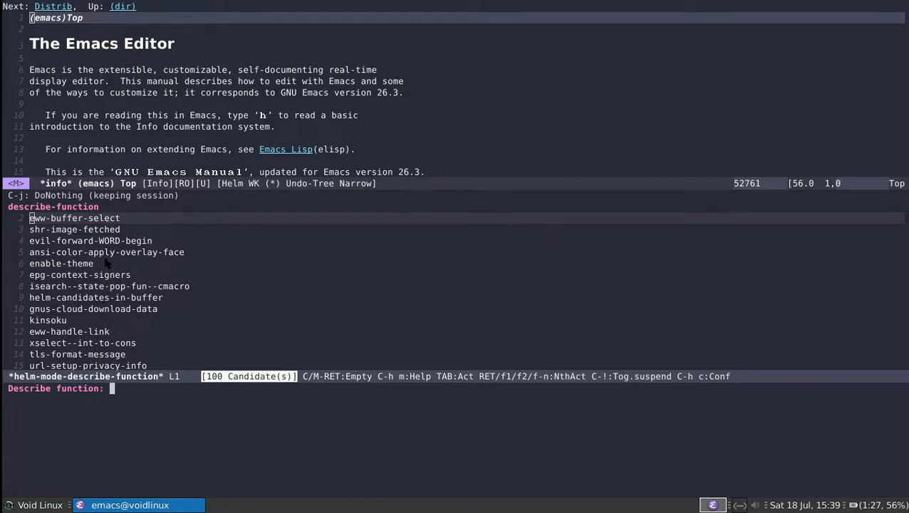
Look up function help for 'evil-' in Helm and show the evil-sort documentation
{"action": "type", "text": "e"}
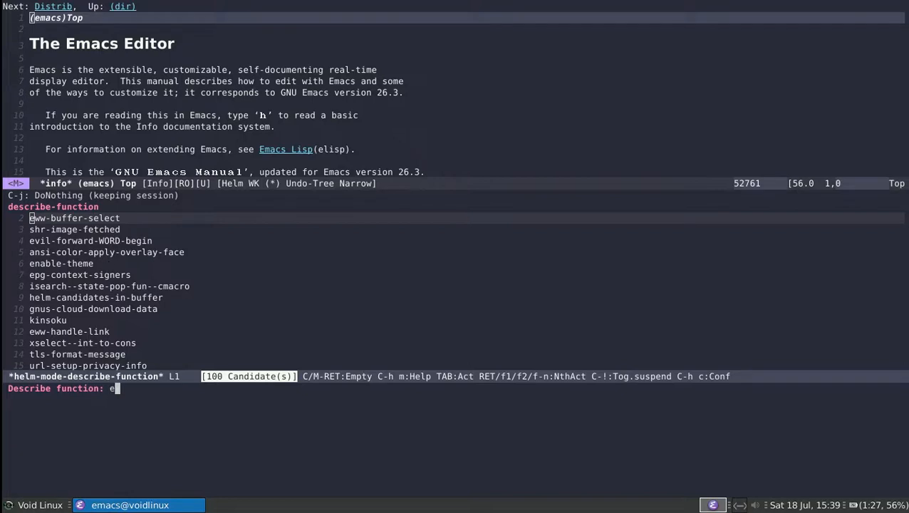
{"action": "type", "text": "vil-"}
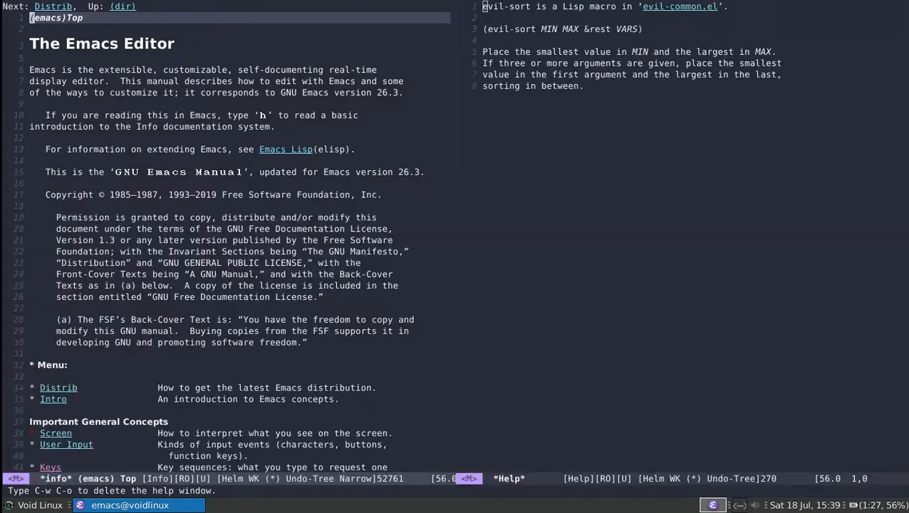
{"action": "mouse_move", "coordinate": [413, 11]}
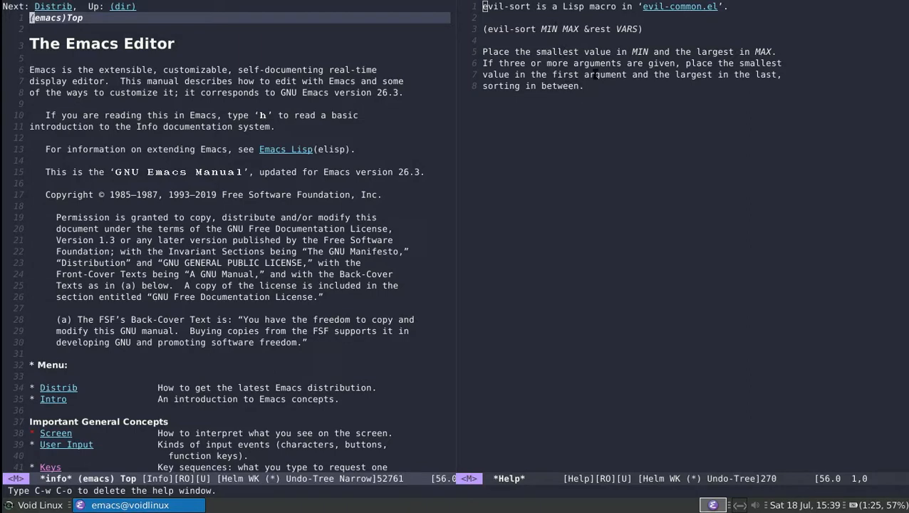
{"action": "mouse_move", "coordinate": [627, 86]}
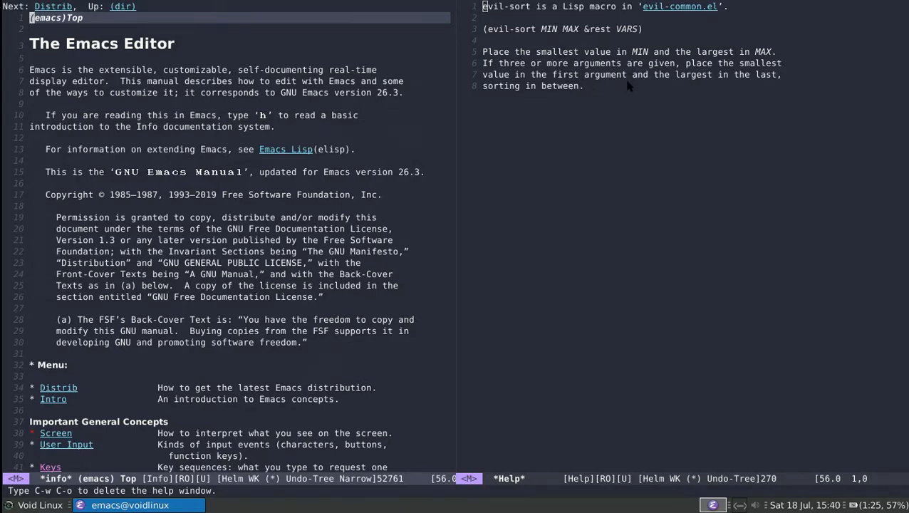
{"action": "mouse_move", "coordinate": [584, 88]}
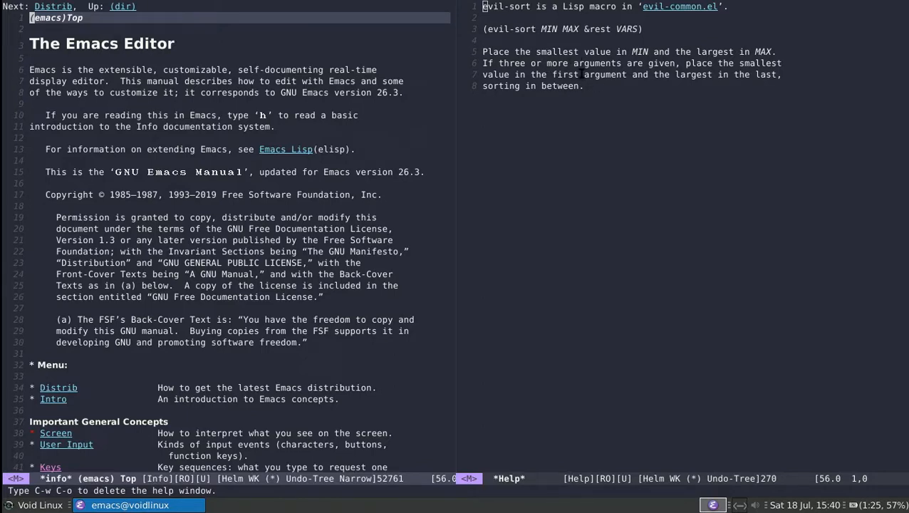
{"action": "mouse_move", "coordinate": [679, 6]}
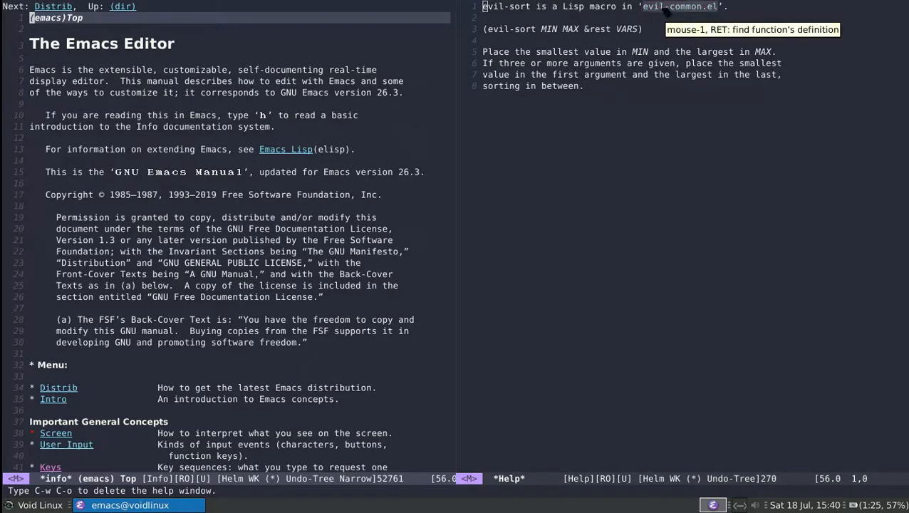
{"action": "left_click", "coordinate": [681, 5]}
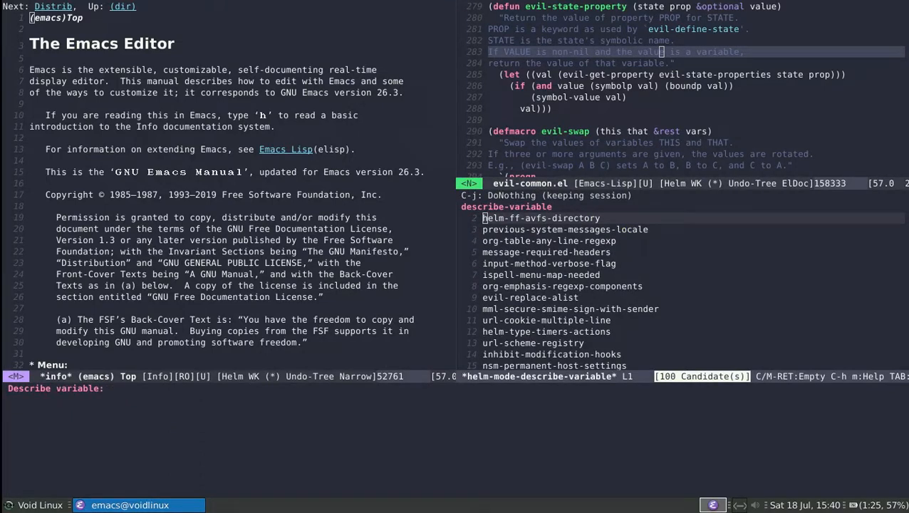
Look up variable help for 'evil-' in Helm and show the evil-state documentation
{"action": "type", "text": "evi"}
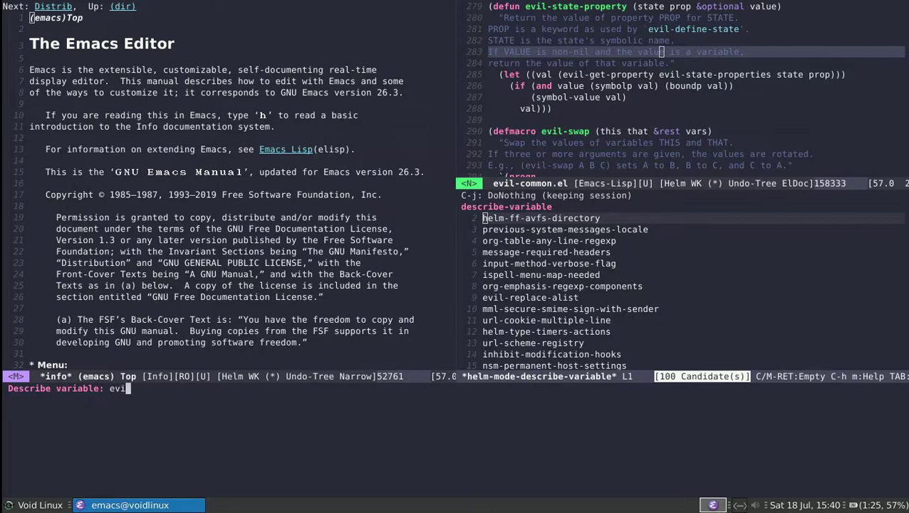
{"action": "type", "text": "l-"}
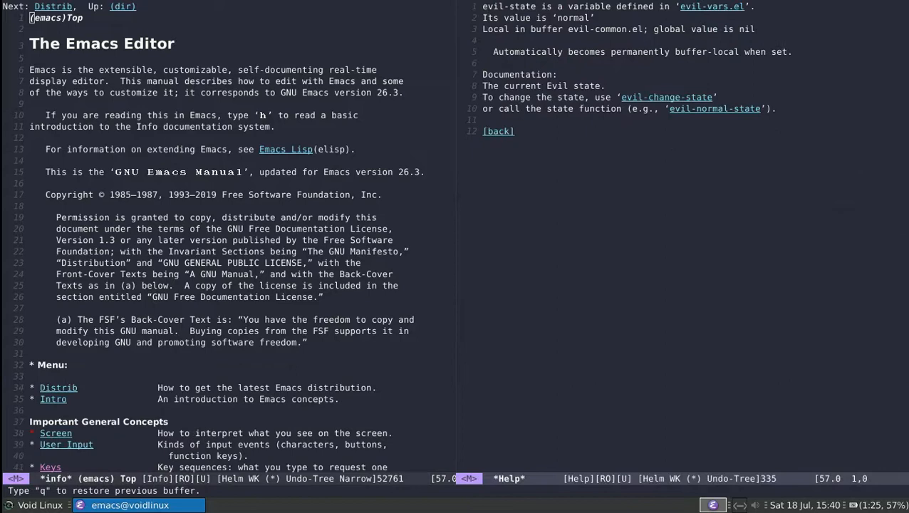
{"action": "mouse_move", "coordinate": [538, 91]}
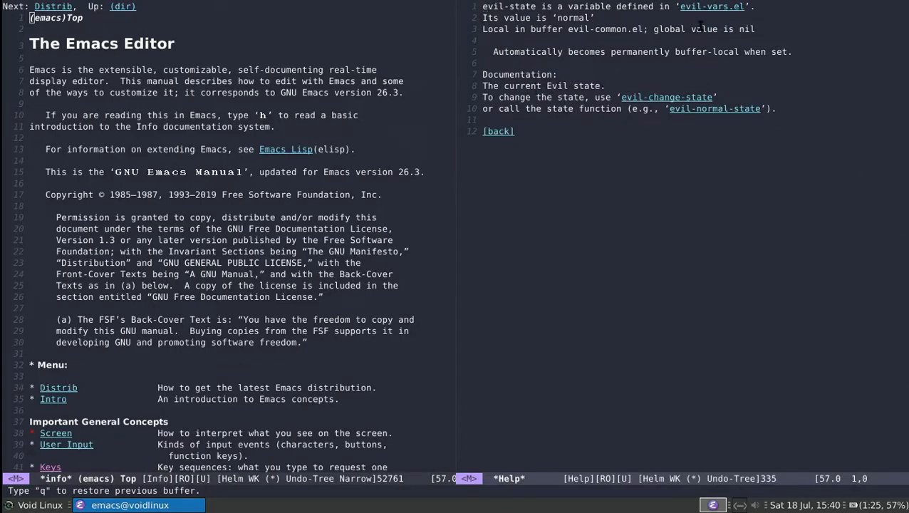
{"action": "mouse_move", "coordinate": [712, 6]}
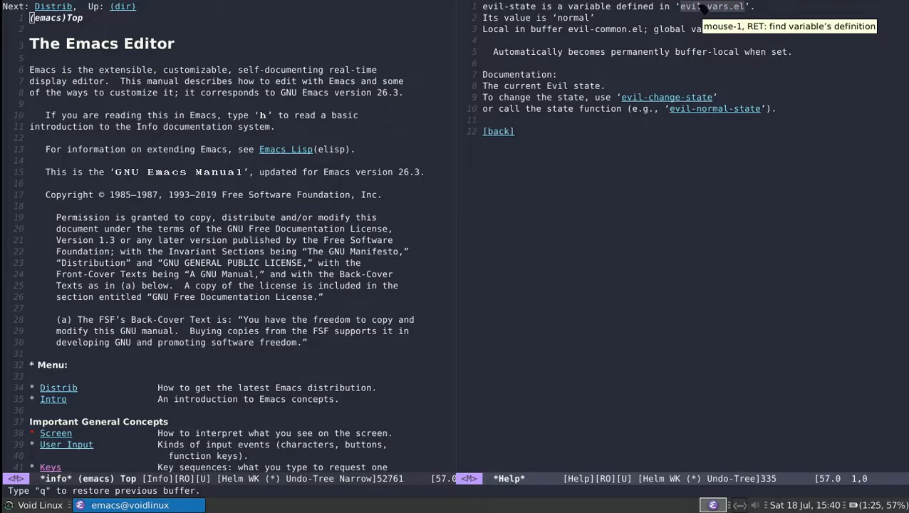
Follow the evil-vars.el link in the help buffer to the evil-state definition
{"action": "left_click", "coordinate": [712, 5]}
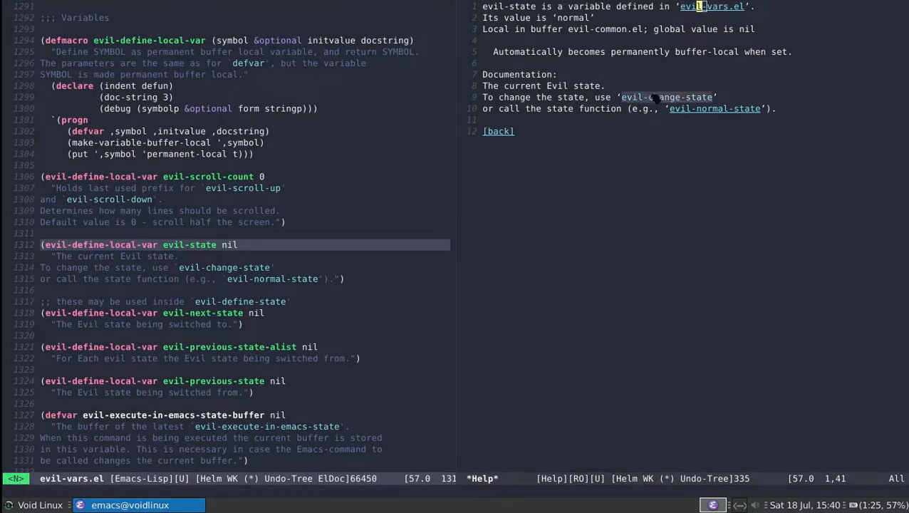
{"action": "mouse_move", "coordinate": [664, 97]}
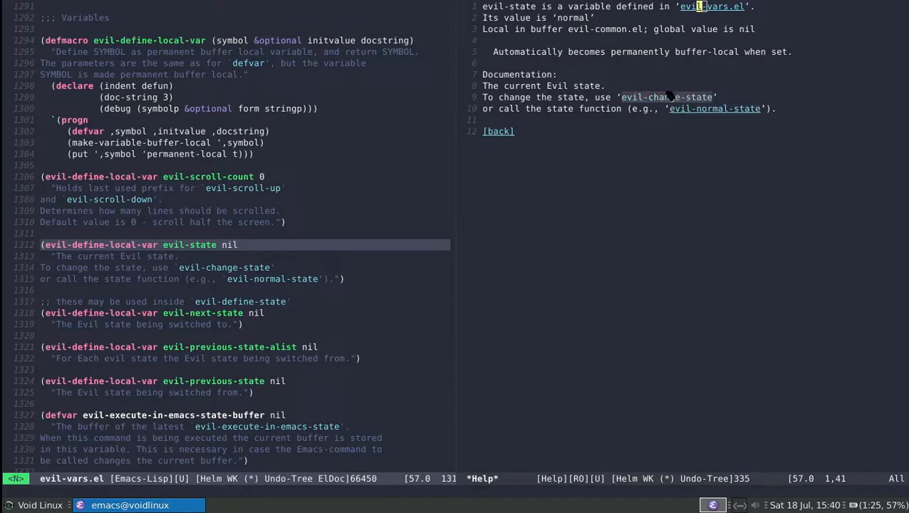
{"action": "mouse_move", "coordinate": [666, 97]}
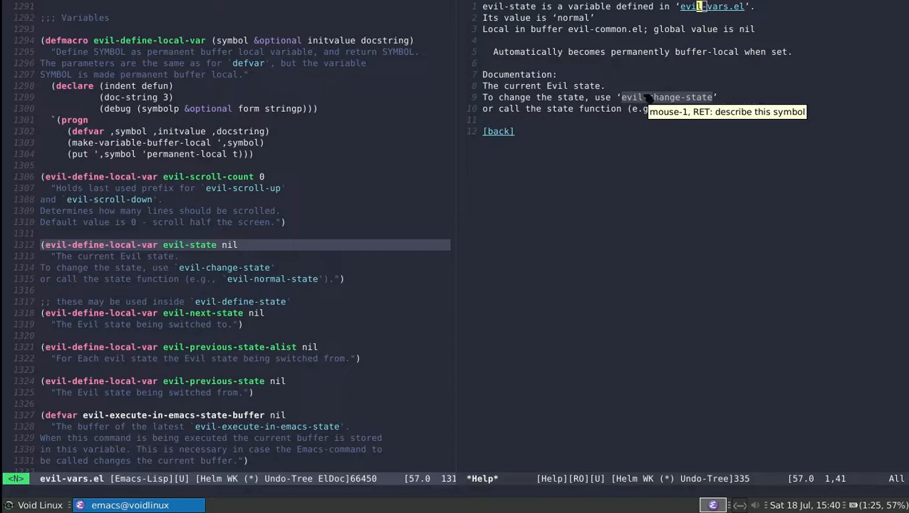
{"action": "mouse_move", "coordinate": [704, 131]}
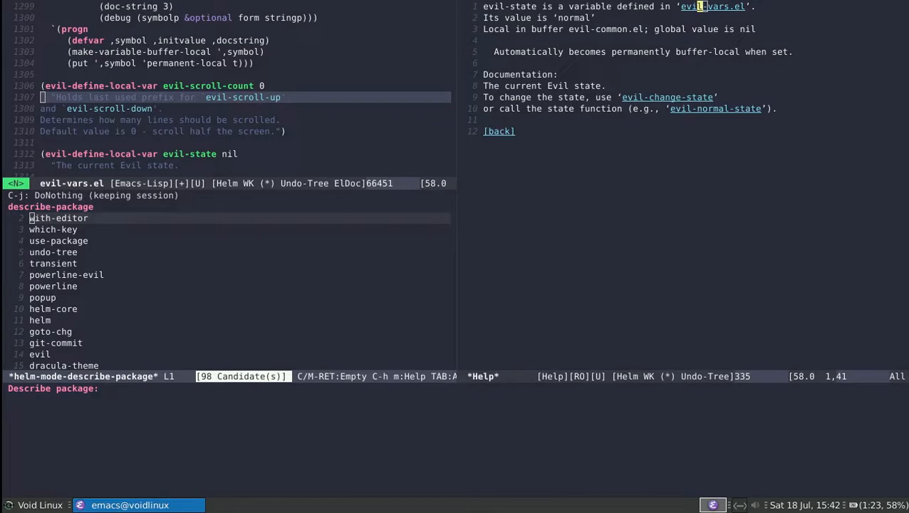
Describe the installed use-package package via C-h P
{"action": "type", "text": "use-package"}
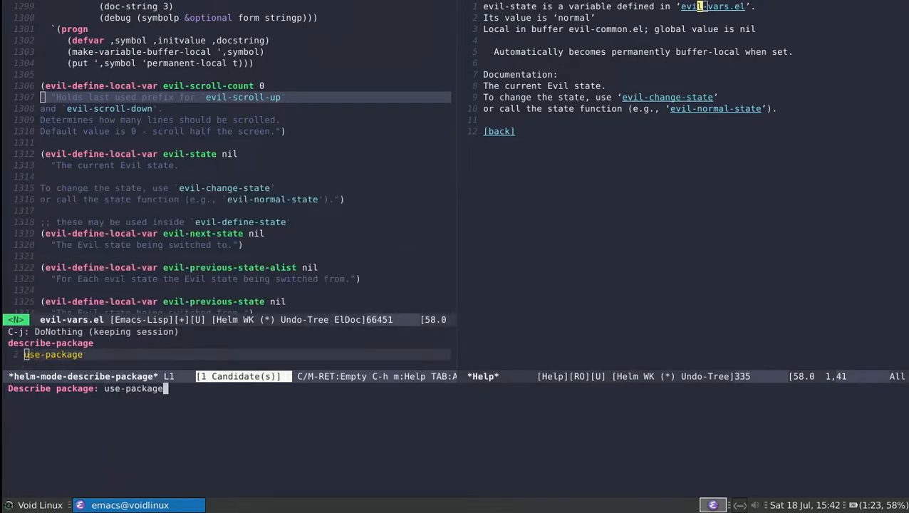
{"action": "key", "text": "Return"}
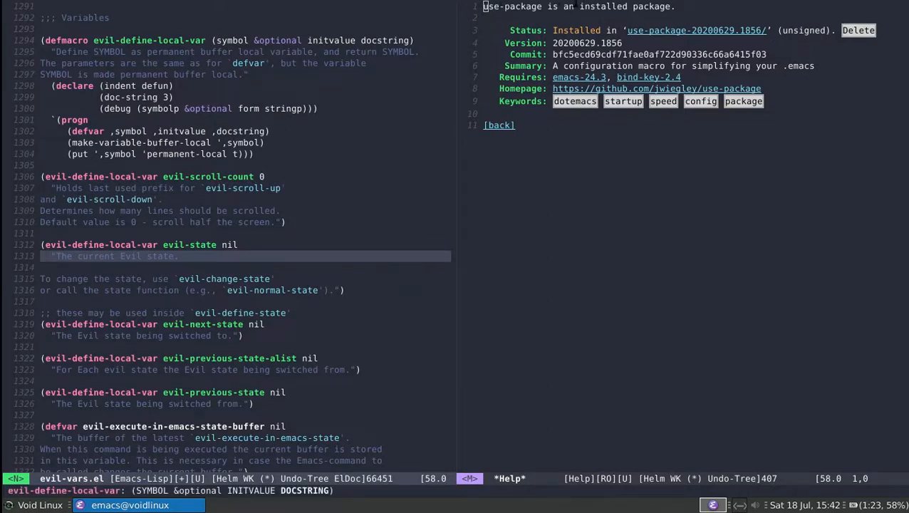
{"action": "mouse_move", "coordinate": [677, 30]}
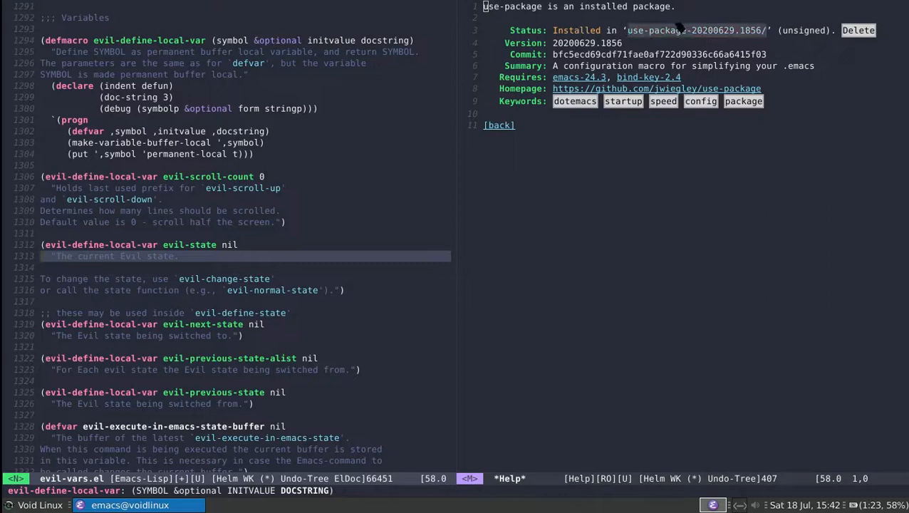
{"action": "mouse_move", "coordinate": [800, 58]}
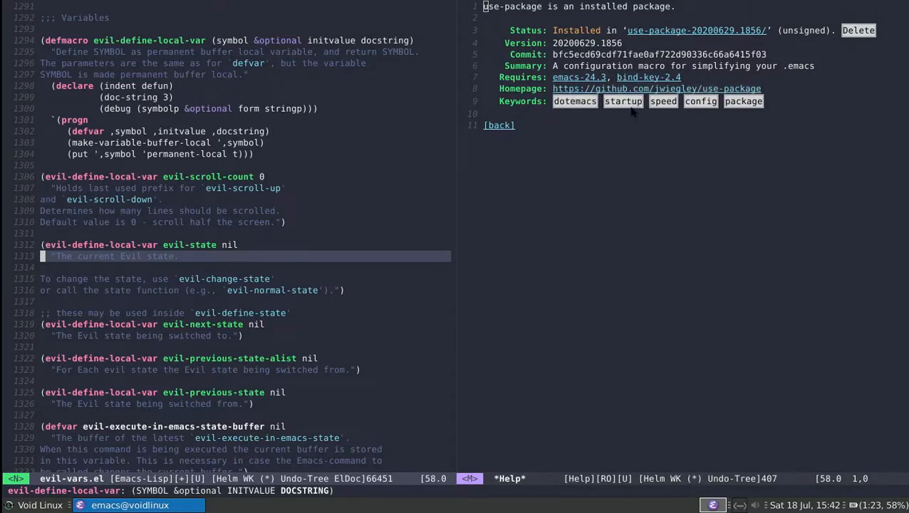
{"action": "mouse_move", "coordinate": [642, 77]}
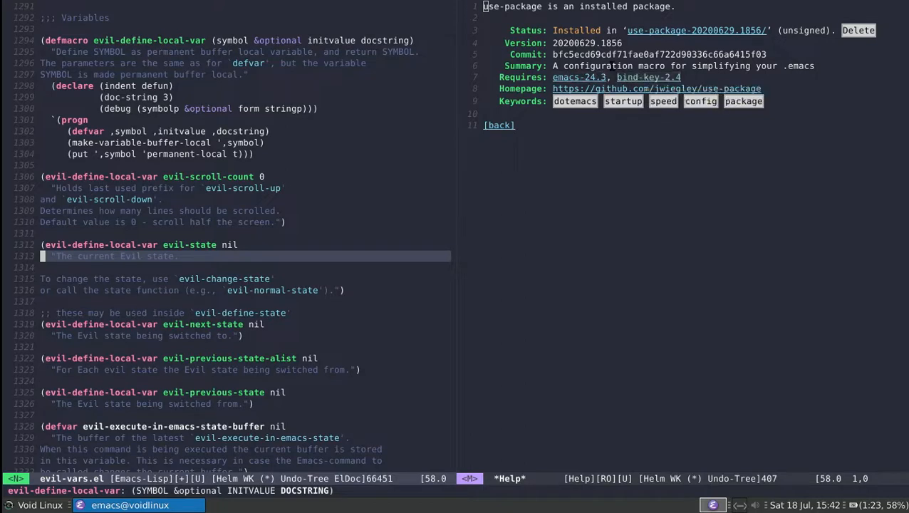
{"action": "mouse_move", "coordinate": [499, 193]}
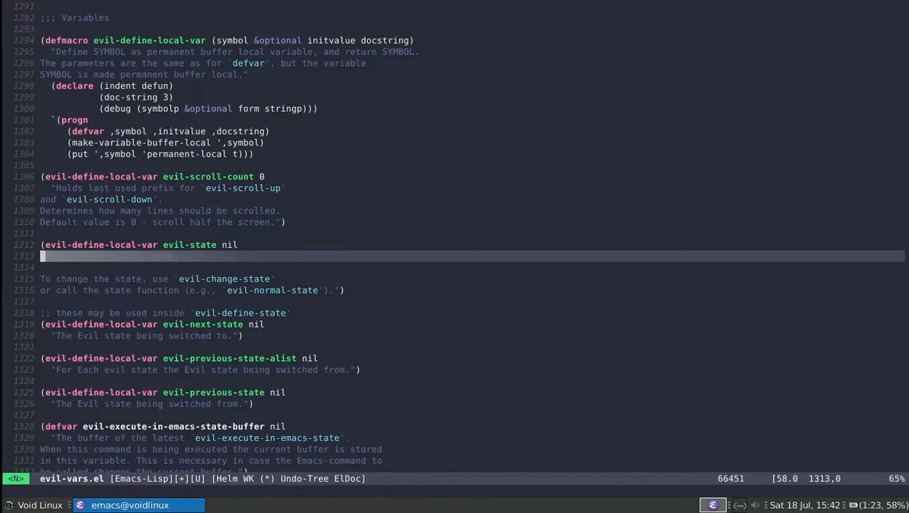
Restore the deleted docstring line '"The current Evil state.' in evil-vars.el
{"action": "type", "text": "\"The current Evil state."}
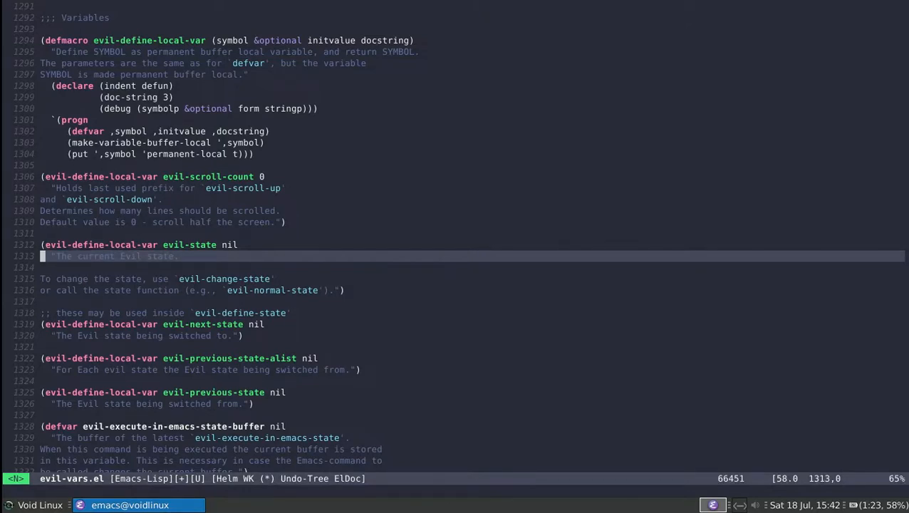
{"action": "key", "text": "C-h"}
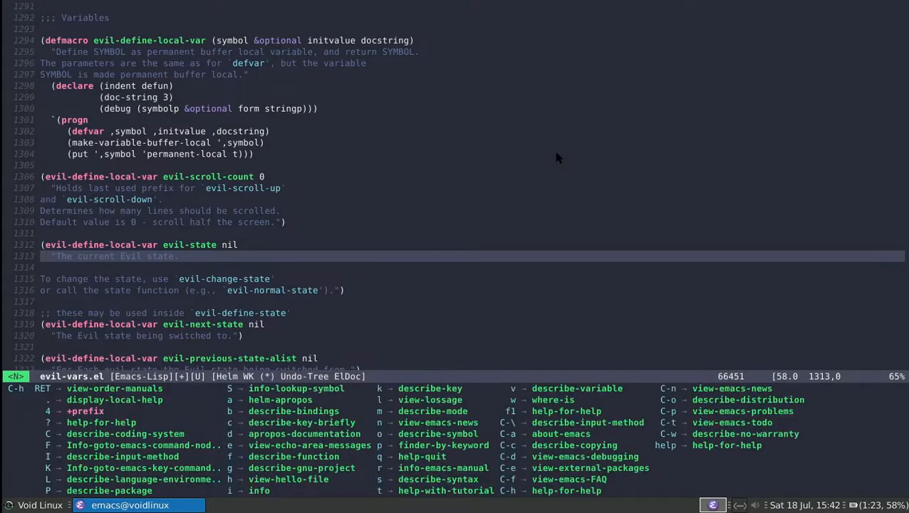
Show the *Metahelp* overview of all help commands and scroll through it
{"action": "key", "text": "C-h"}
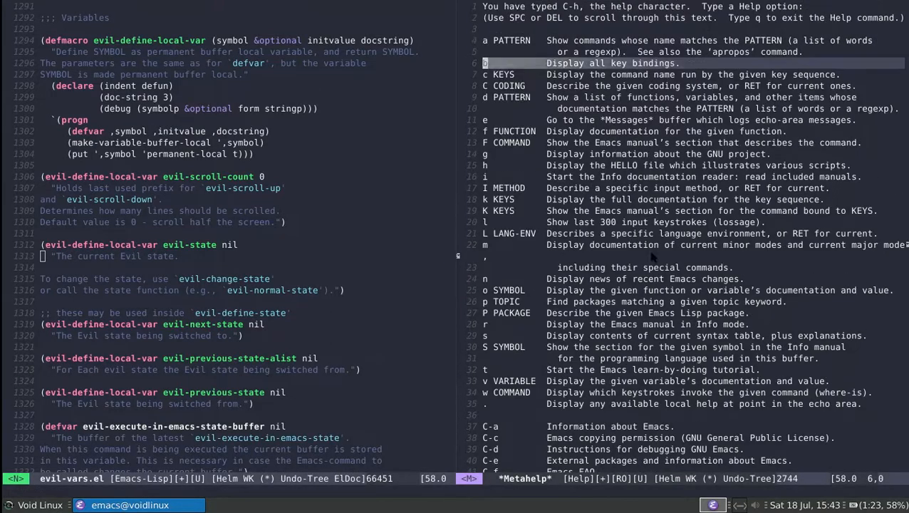
{"action": "scroll", "scroll_direction": "down", "scroll_amount": 3}
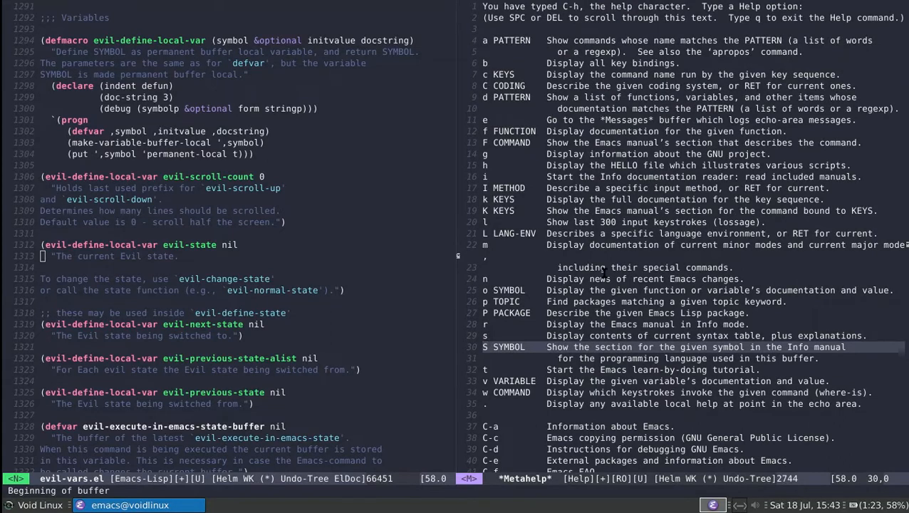
{"action": "mouse_move", "coordinate": [601, 270]}
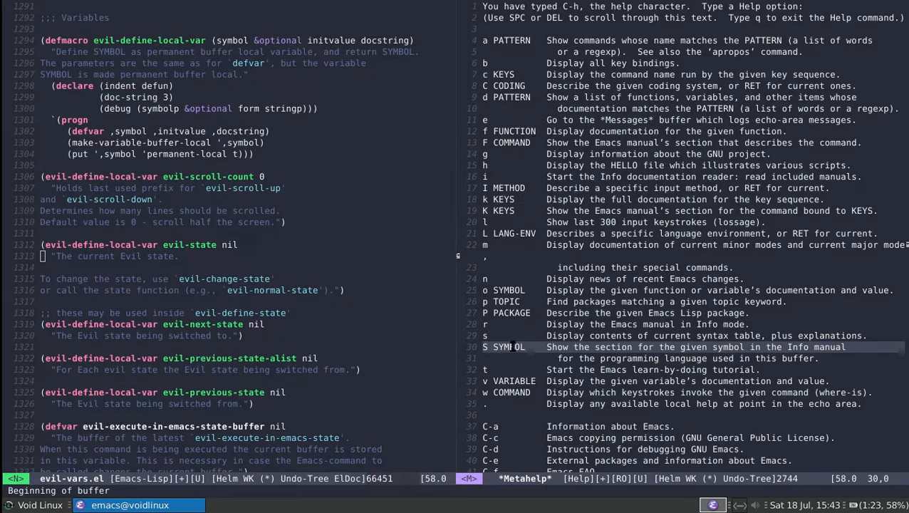
{"action": "scroll", "scroll_direction": "down", "scroll_amount": 3}
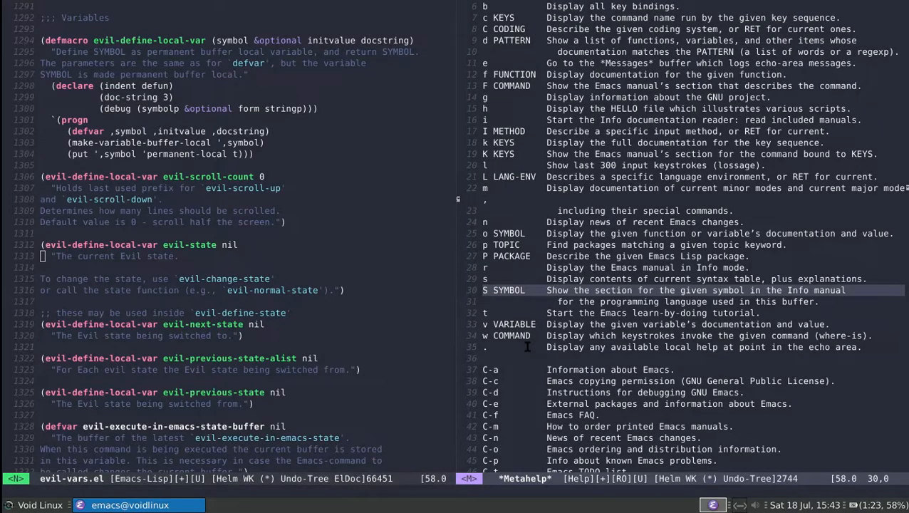
{"action": "scroll", "scroll_direction": "up", "scroll_amount": 3}
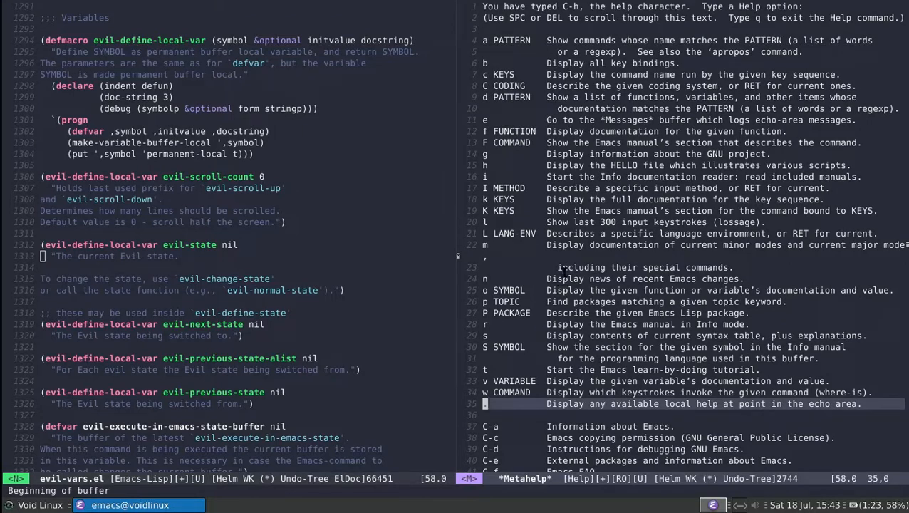
Quit the help options window and start C-h to show which-key's help bindings
{"action": "key", "text": "q"}
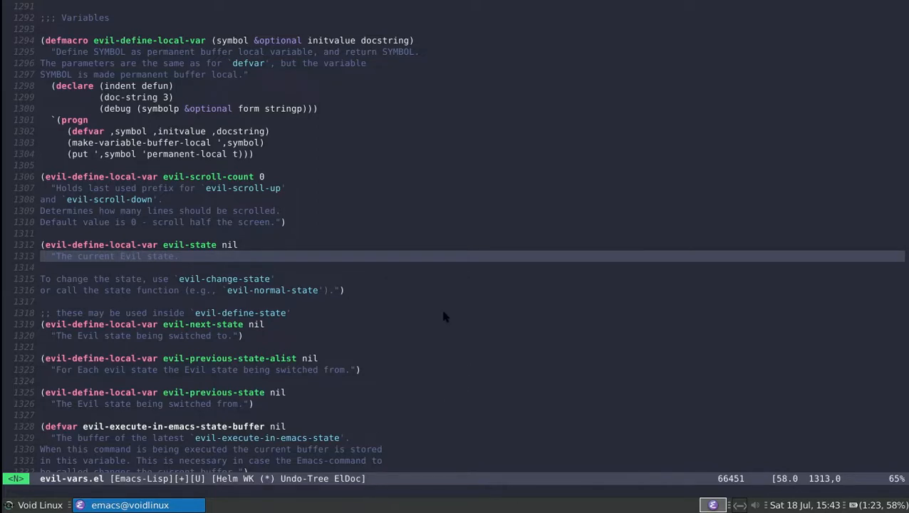
{"action": "key", "text": "C-h"}
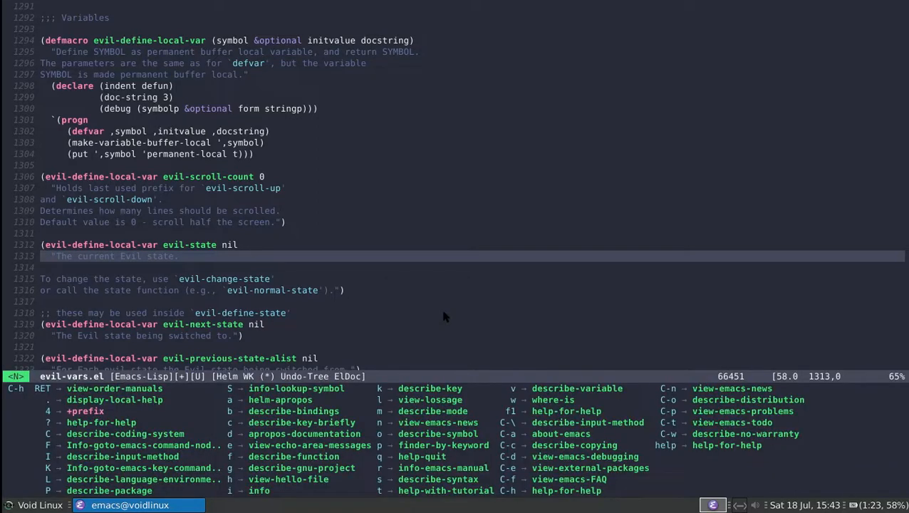
{"action": "mouse_move", "coordinate": [182, 397]}
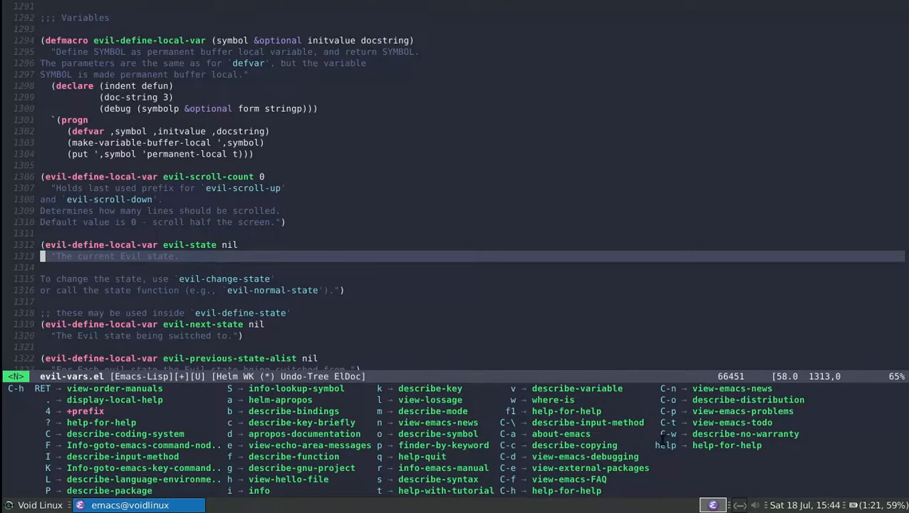
{"action": "mouse_move", "coordinate": [481, 419]}
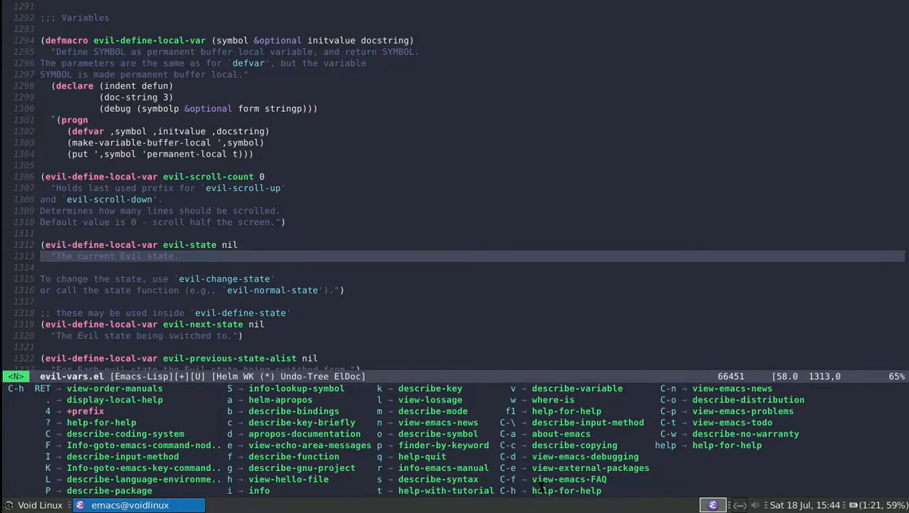
Check the help options once more, then find ~/.emacs.d/myinit.org
{"action": "key", "text": "C-h"}
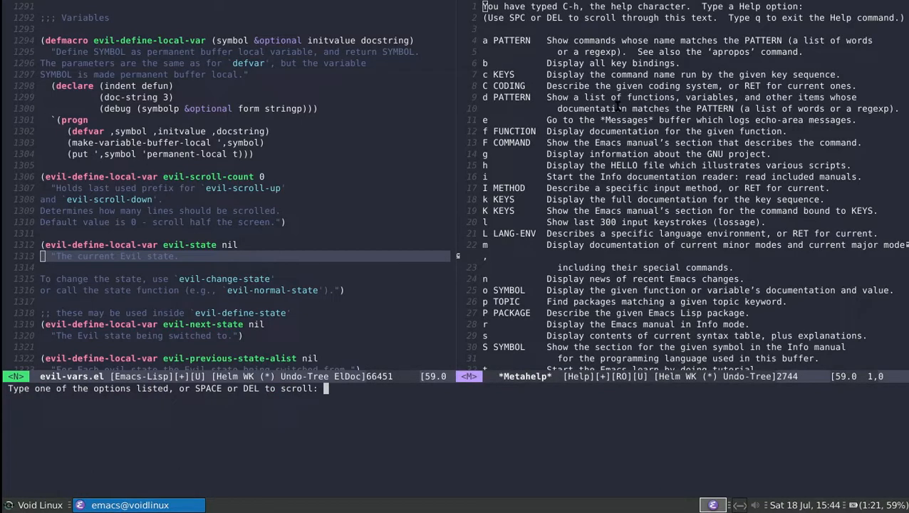
{"action": "key", "text": "q"}
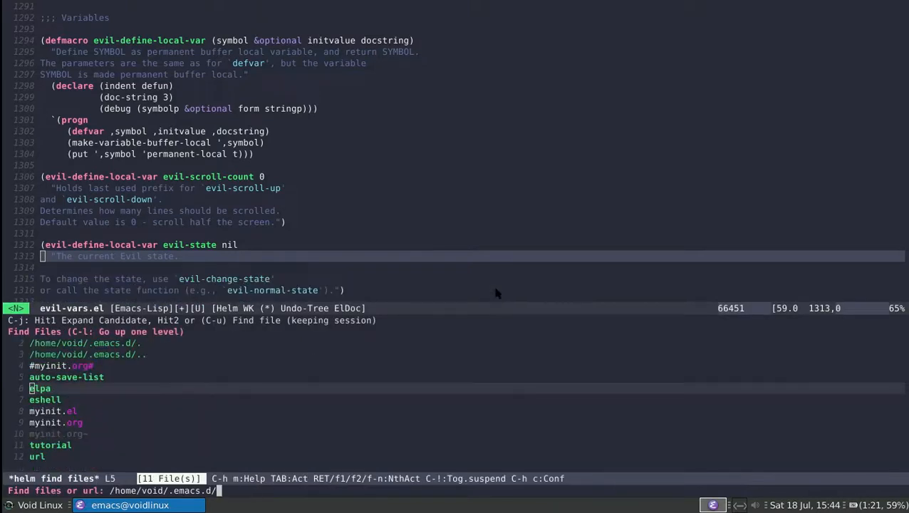
{"action": "type", "text": "myinit"}
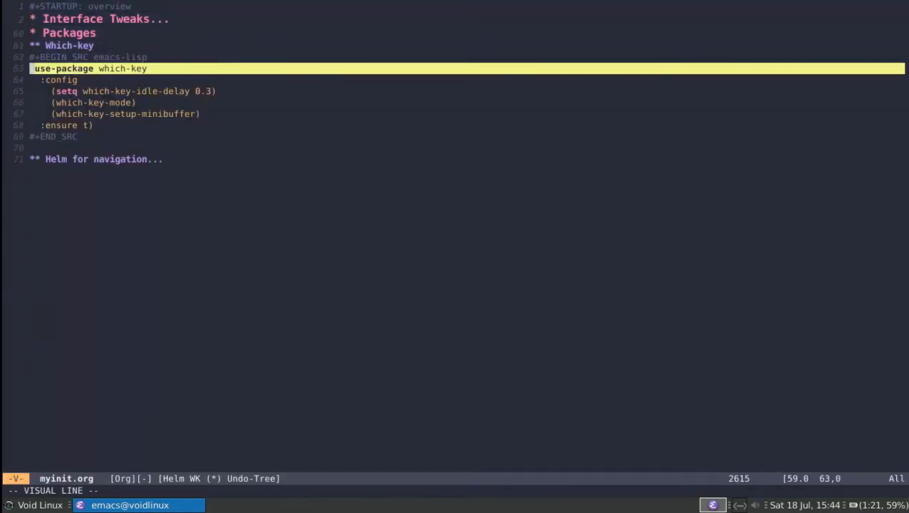
{"action": "key", "text": "Escape"}
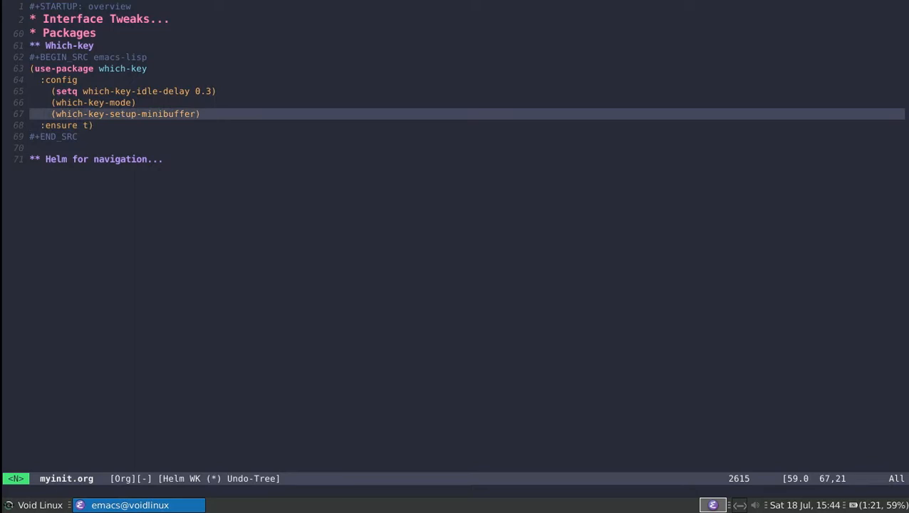
{"action": "key", "text": "Up"}
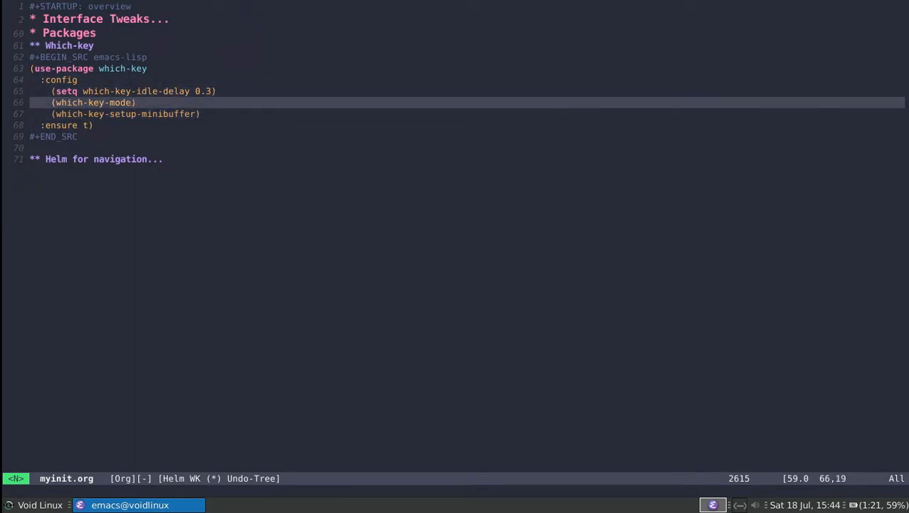
{"action": "key", "text": "V"}
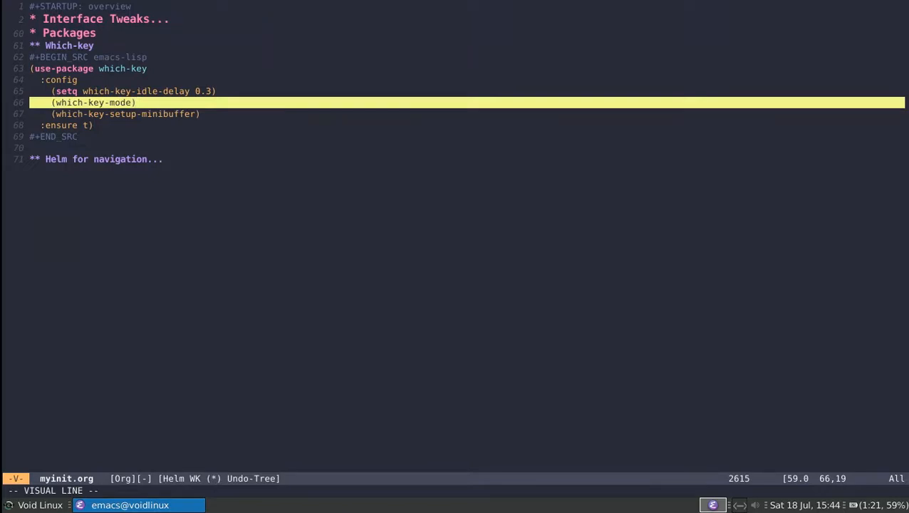
{"action": "key", "text": "Escape"}
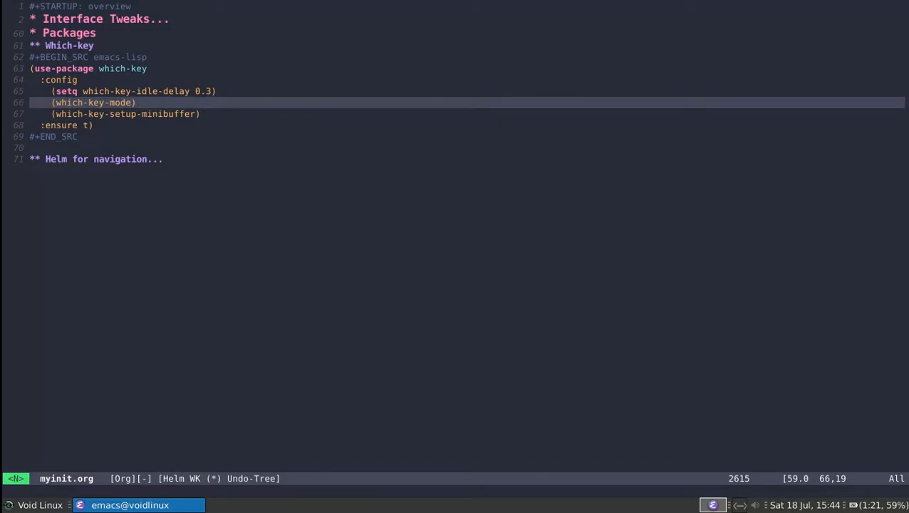
{"action": "key", "text": "C-h"}
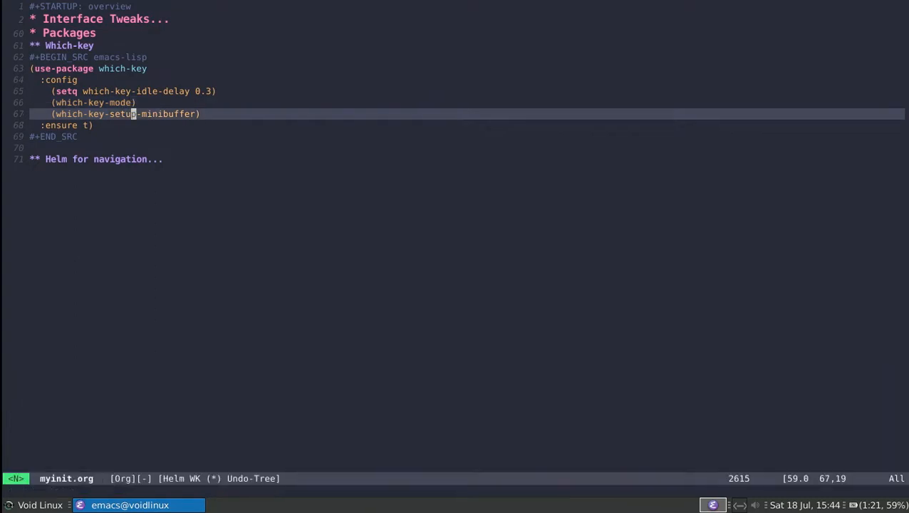
{"action": "key", "text": "V"}
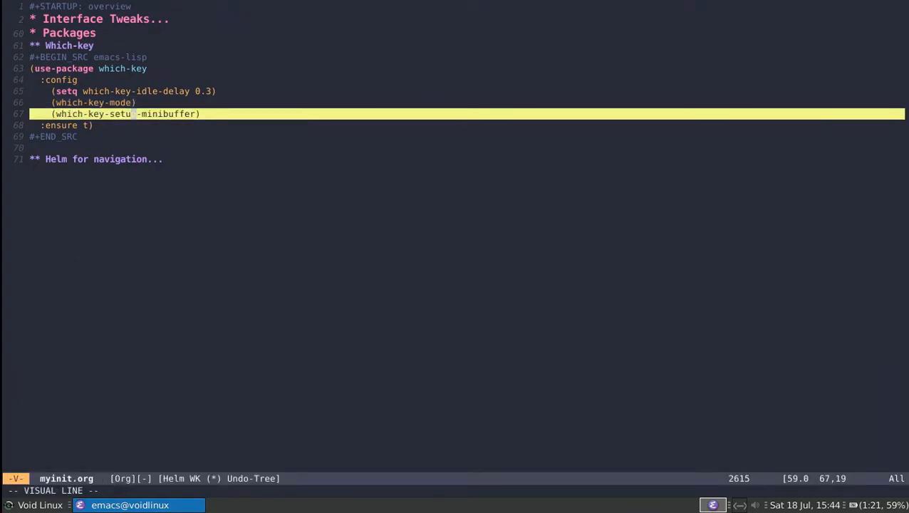
{"action": "key", "text": "Escape"}
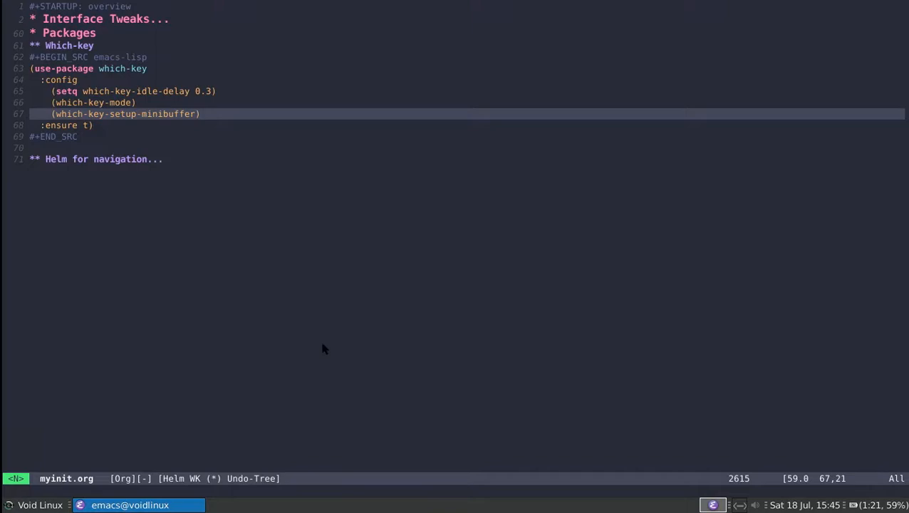
{"action": "mouse_move", "coordinate": [847, 107]}
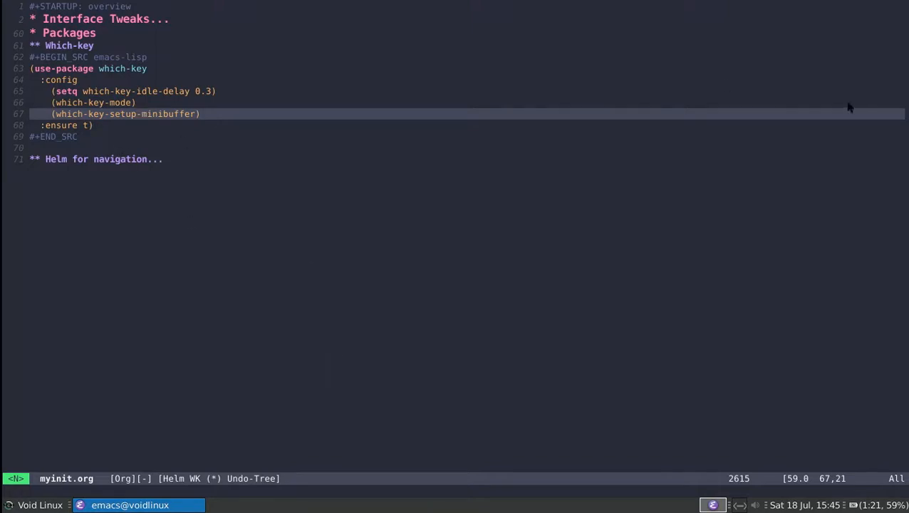
{"action": "mouse_move", "coordinate": [487, 221]}
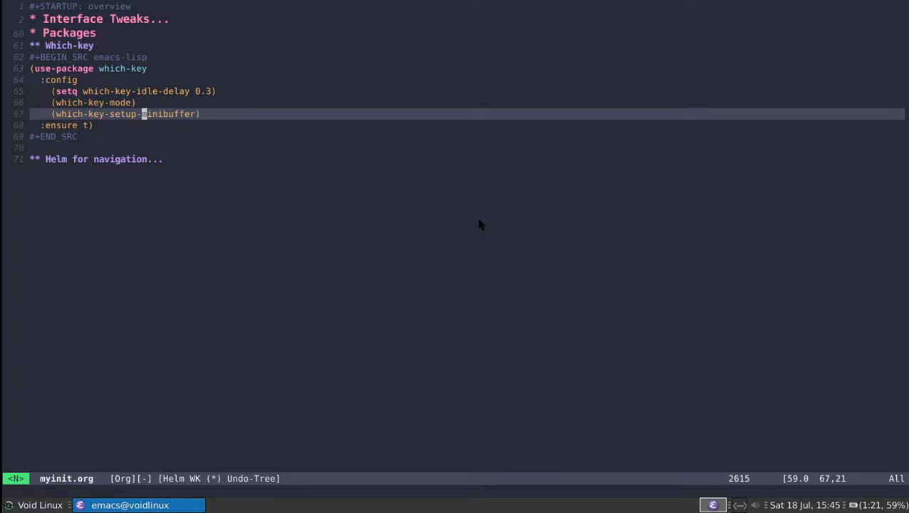
{"action": "key", "text": "Up"}
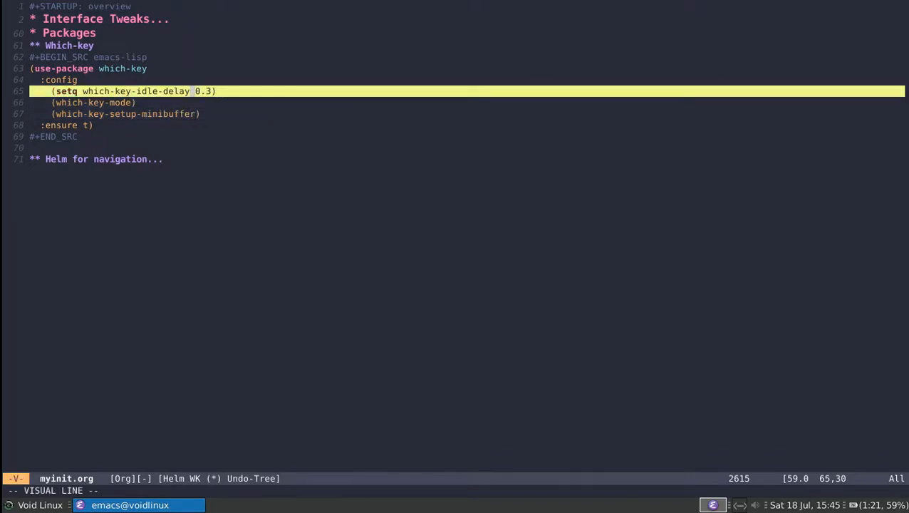
{"action": "key", "text": "Escape"}
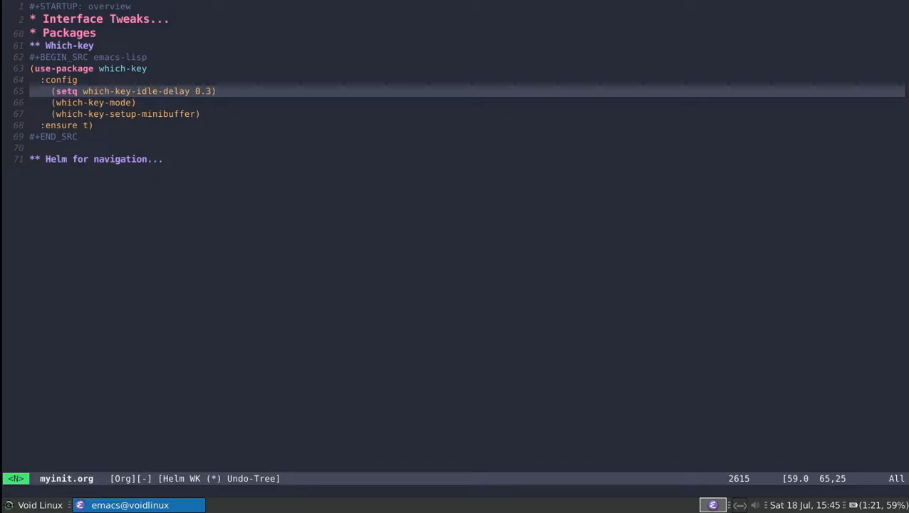
{"action": "mouse_move", "coordinate": [131, 205]}
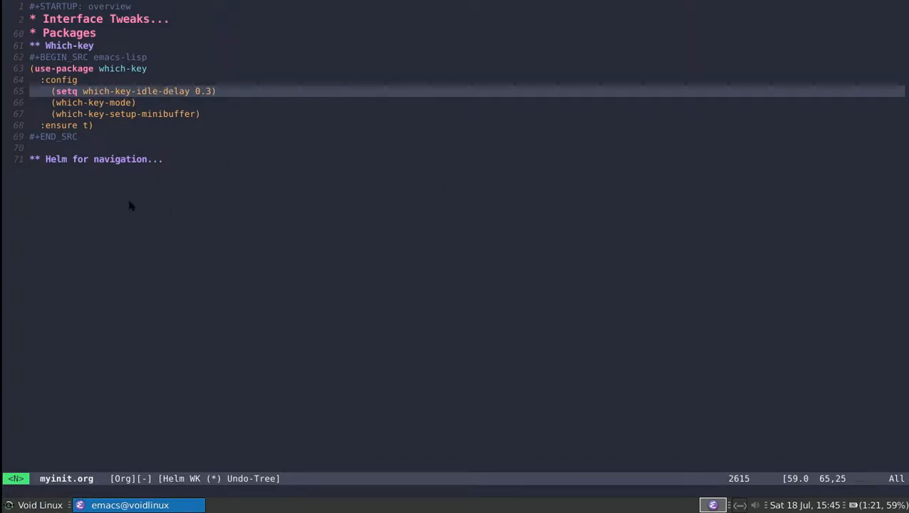
{"action": "mouse_move", "coordinate": [203, 154]}
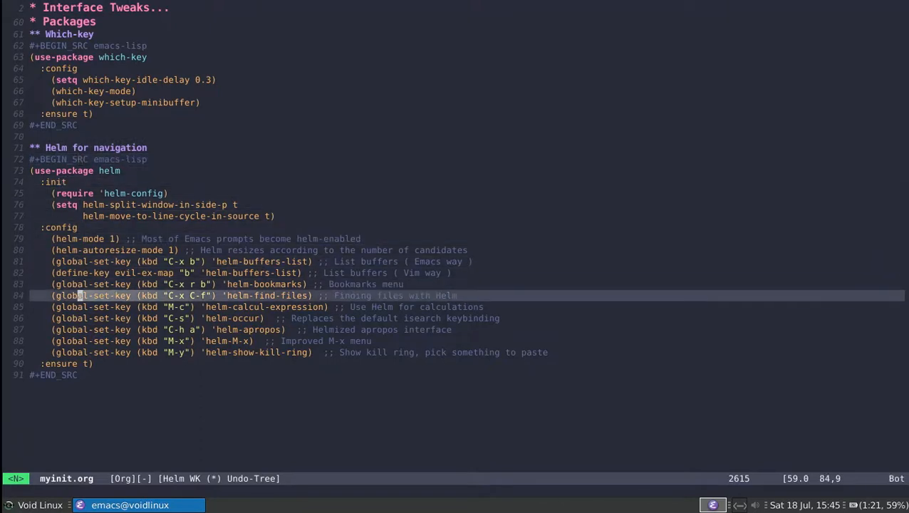
Scroll to the C-h a helm-apropos binding in the Helm for navigation block
{"action": "scroll", "scroll_direction": "down", "scroll_amount": 3}
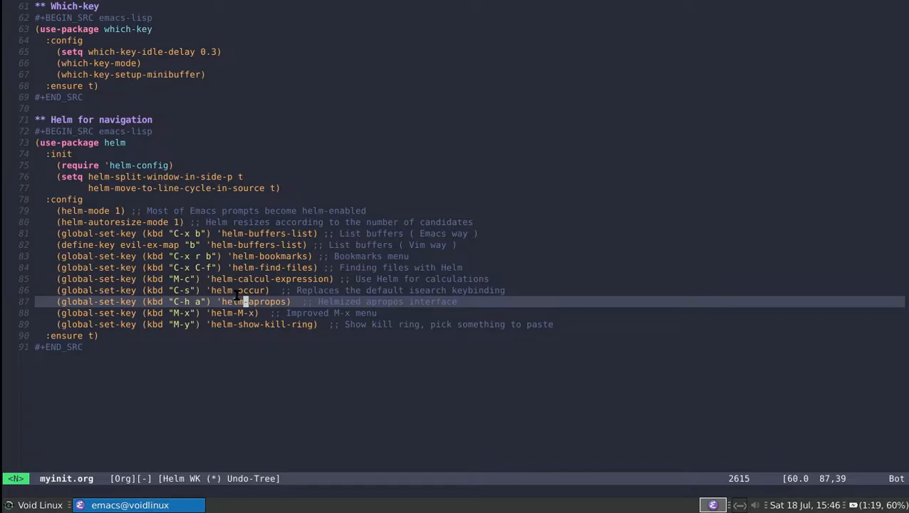
Run helm-apropos (C-h a) for 'enable' and show enable-theme's help
{"action": "key", "text": "C-h a"}
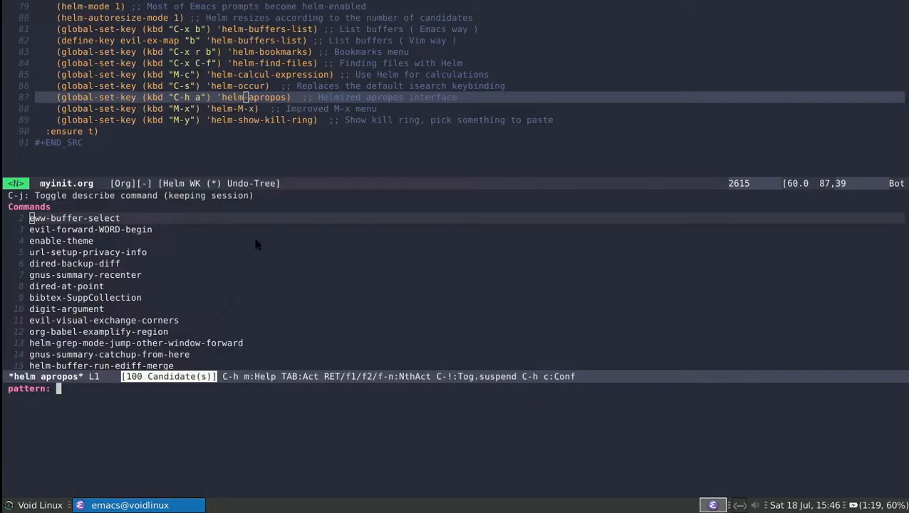
{"action": "mouse_move", "coordinate": [293, 142]}
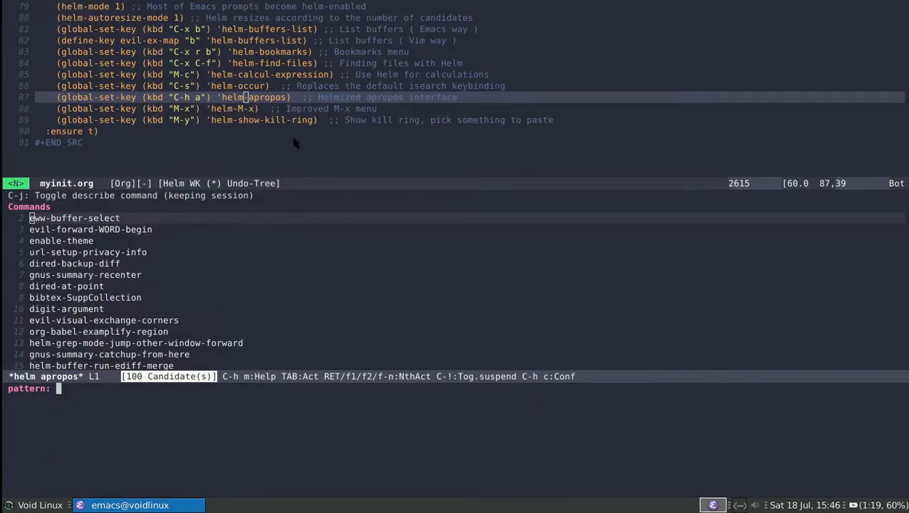
{"action": "type", "text": "enable"}
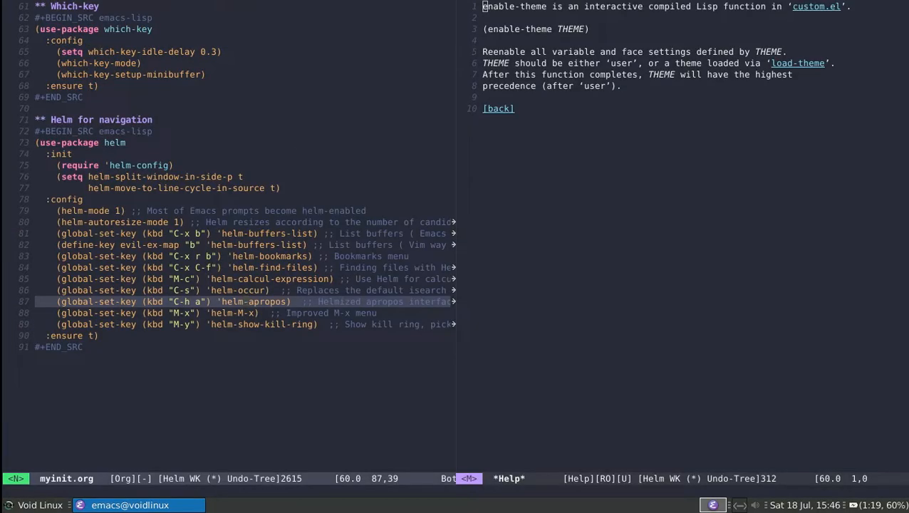
{"action": "mouse_move", "coordinate": [299, 370]}
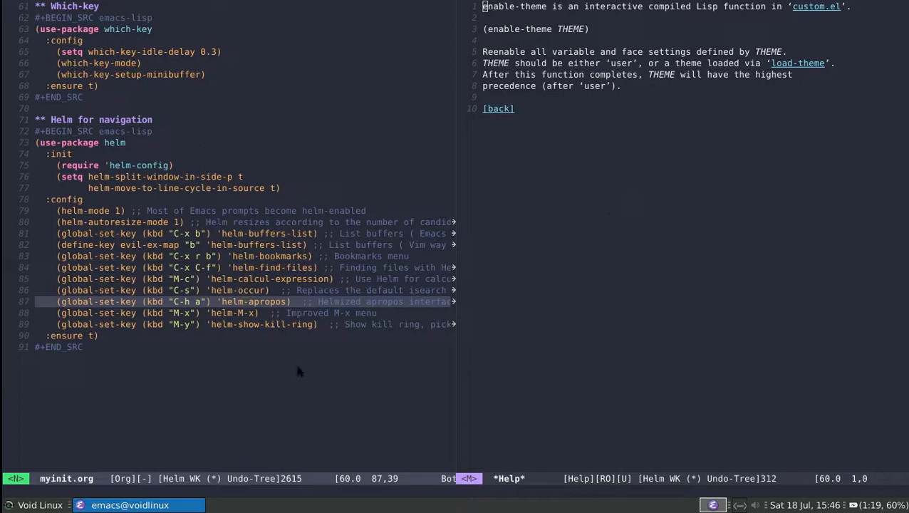
{"action": "mouse_move", "coordinate": [661, 155]}
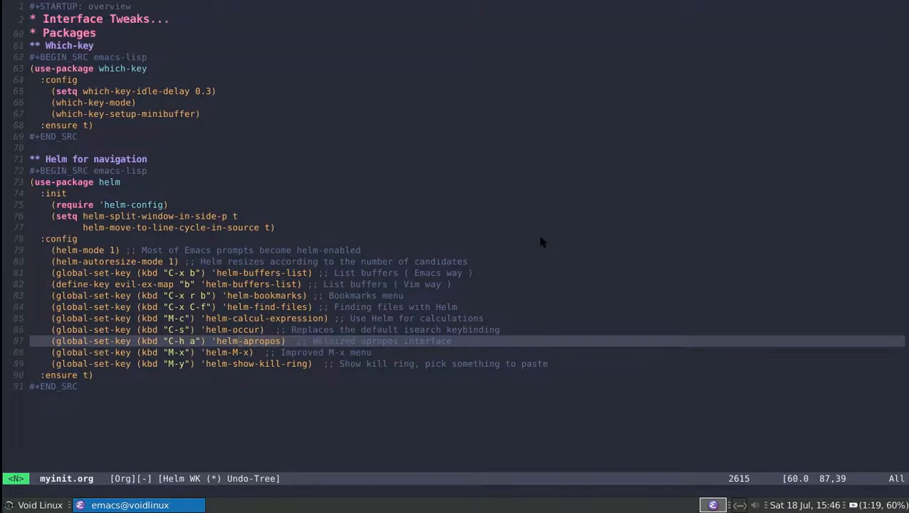
{"action": "mouse_move", "coordinate": [220, 154]}
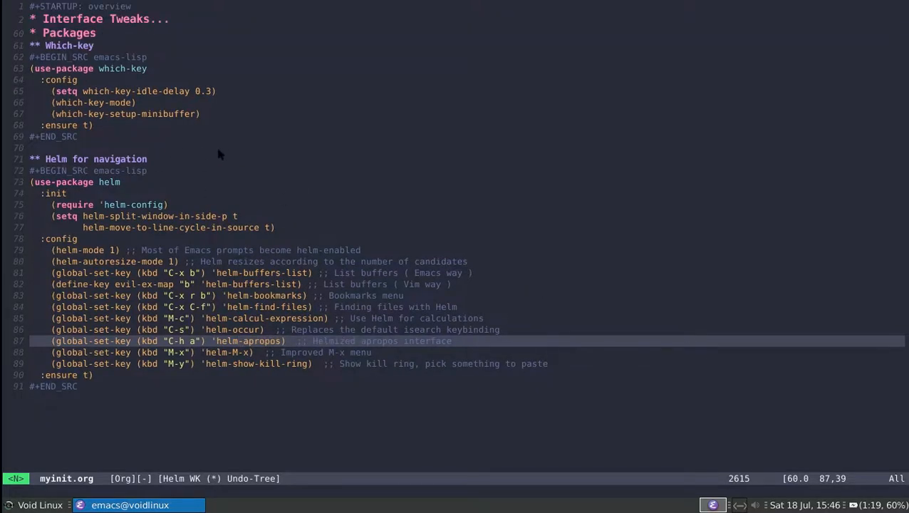
{"action": "mouse_move", "coordinate": [51, 237]}
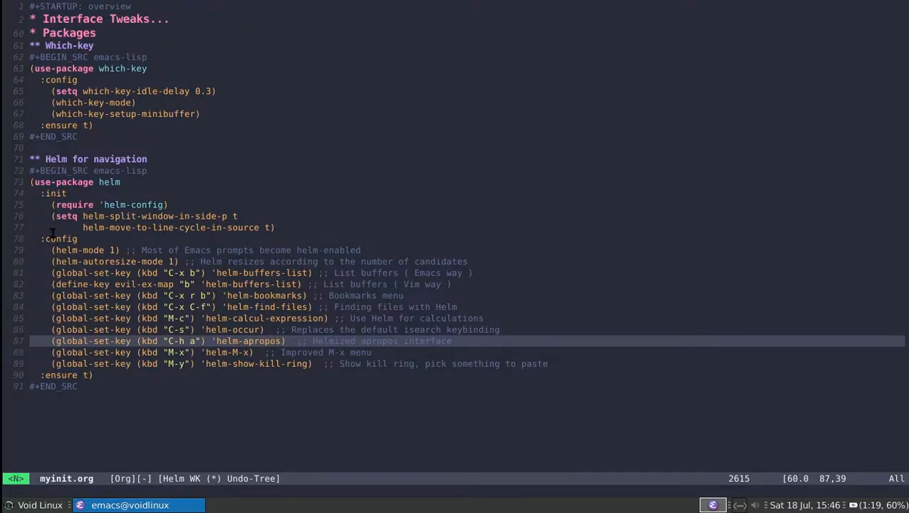